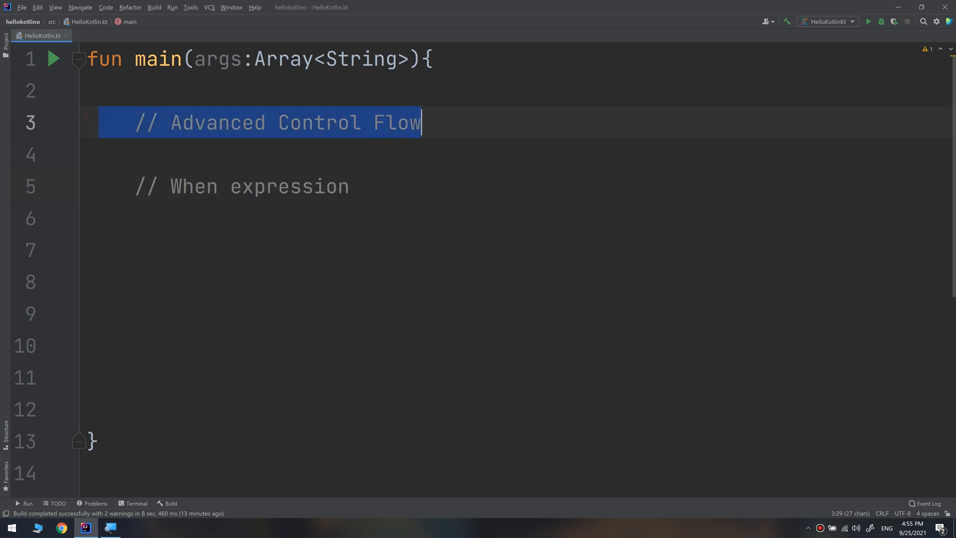
Declare val number = 10 beneath the When expression comment
{"action": "left_click", "coordinate": [301, 187]}
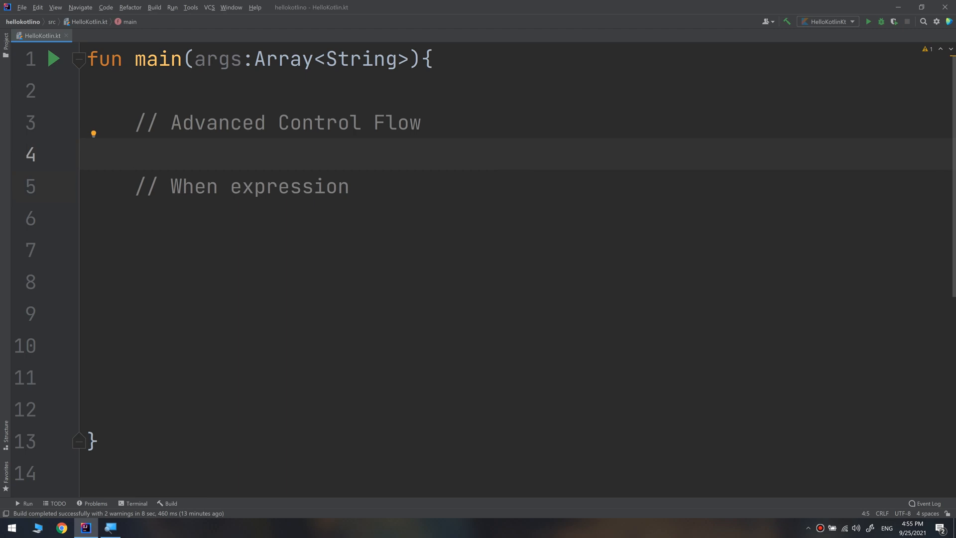
{"action": "left_click", "coordinate": [135, 155]}
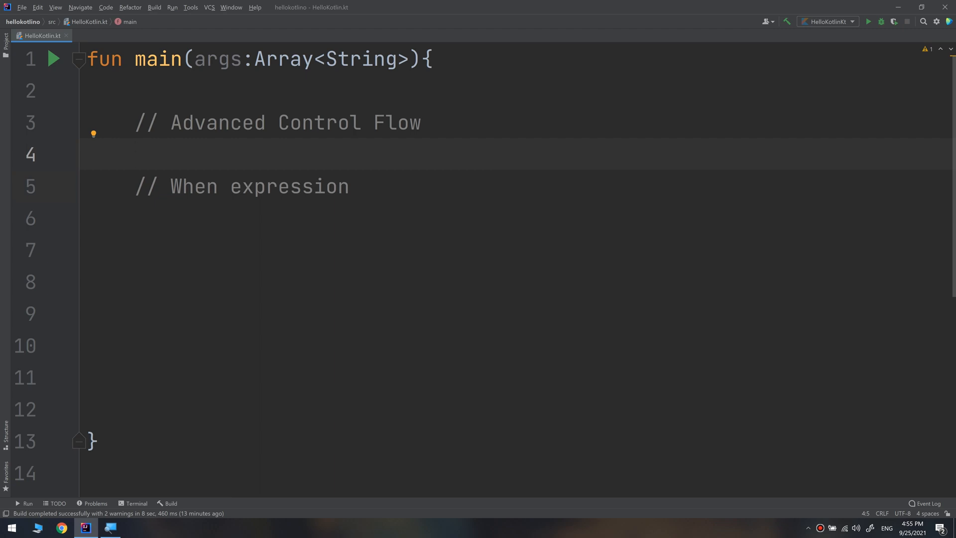
{"action": "left_click", "coordinate": [134, 155]}
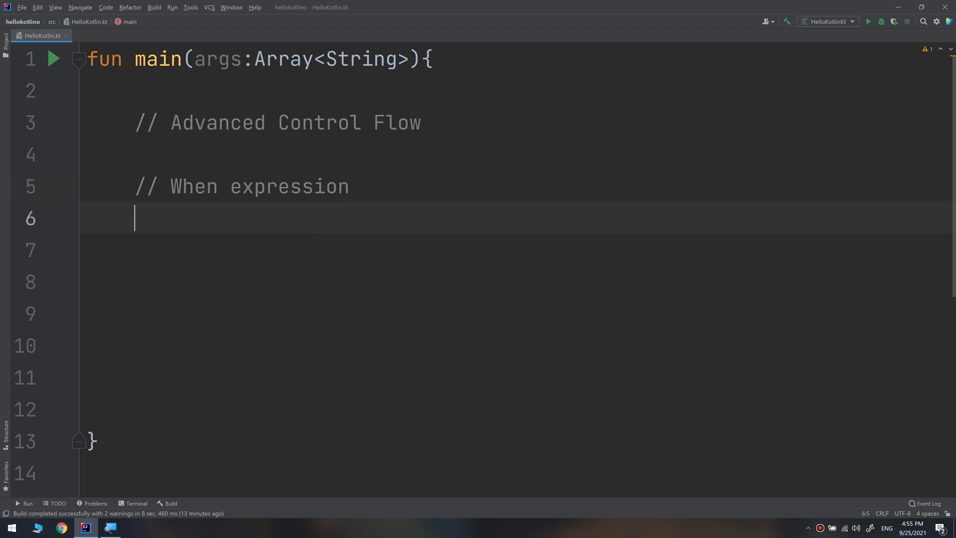
{"action": "type", "text": "val"}
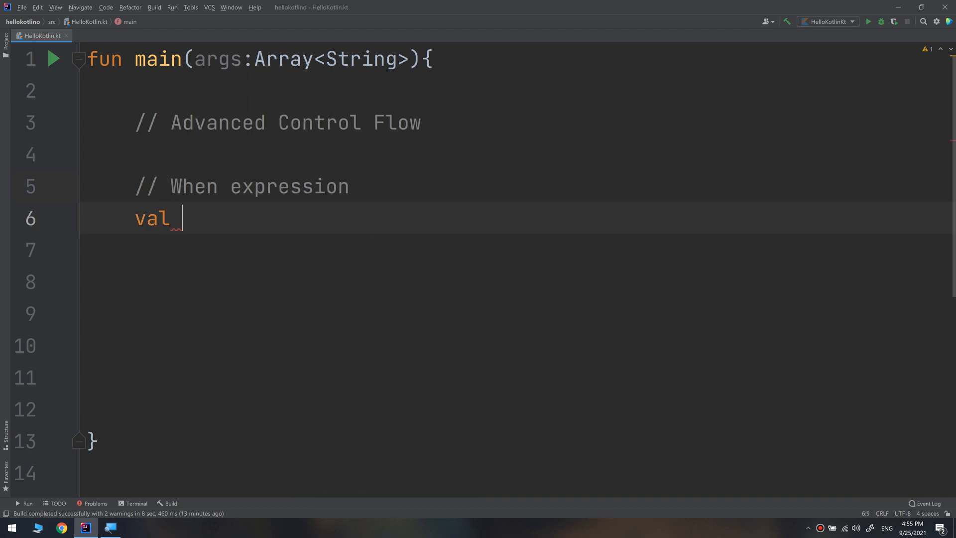
{"action": "type", "text": "numbn"}
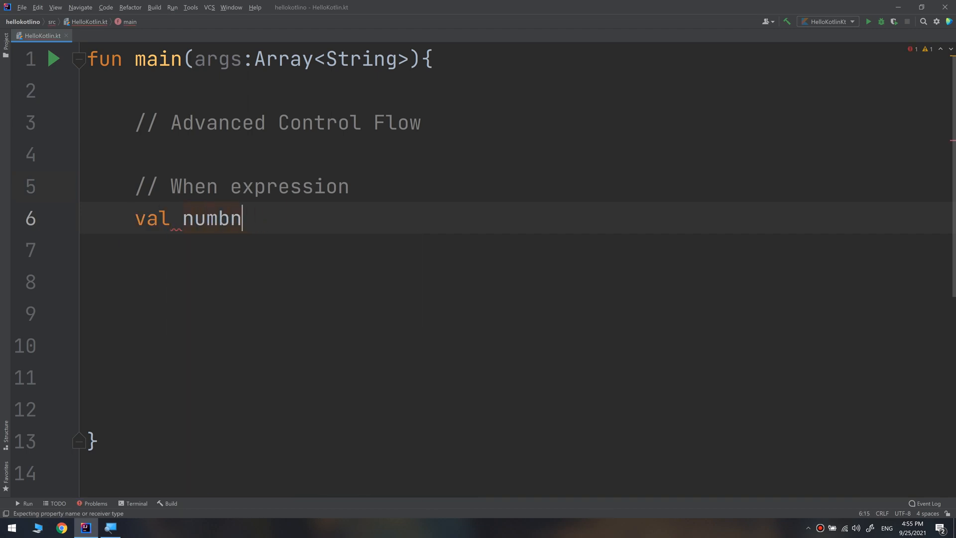
{"action": "type", "text": "er ="}
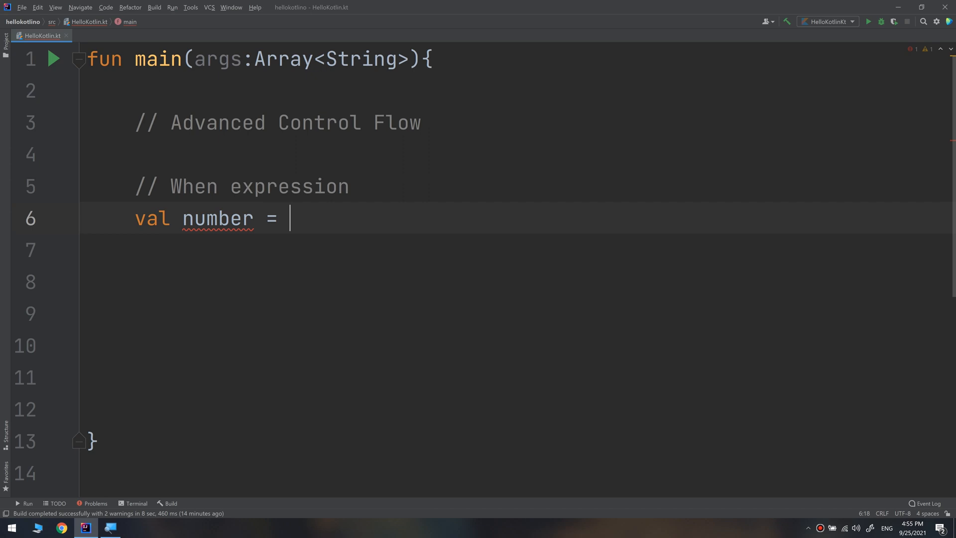
{"action": "type", "text": "10"}
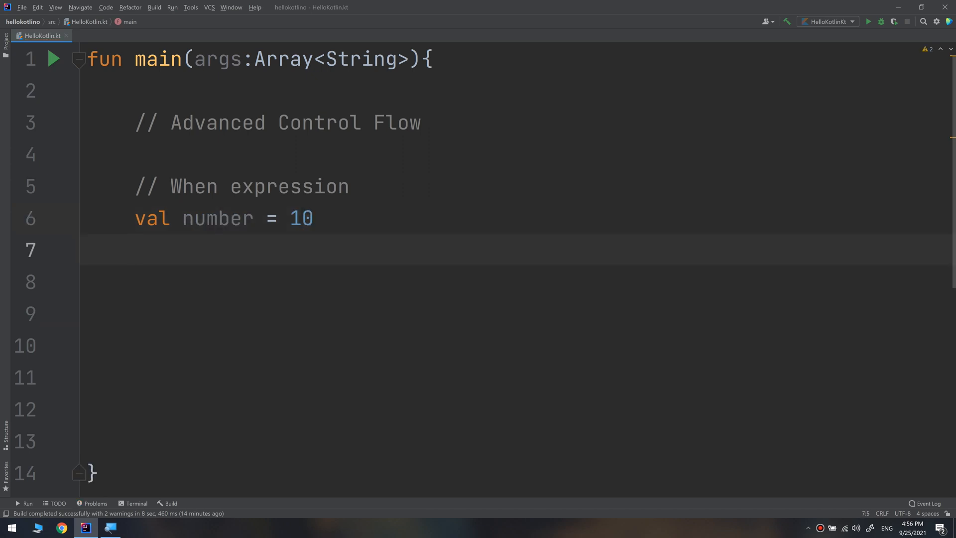
Add when(number) printing "It is zero" for 0 and "Non Zero" otherwise
{"action": "type", "text": "when("}
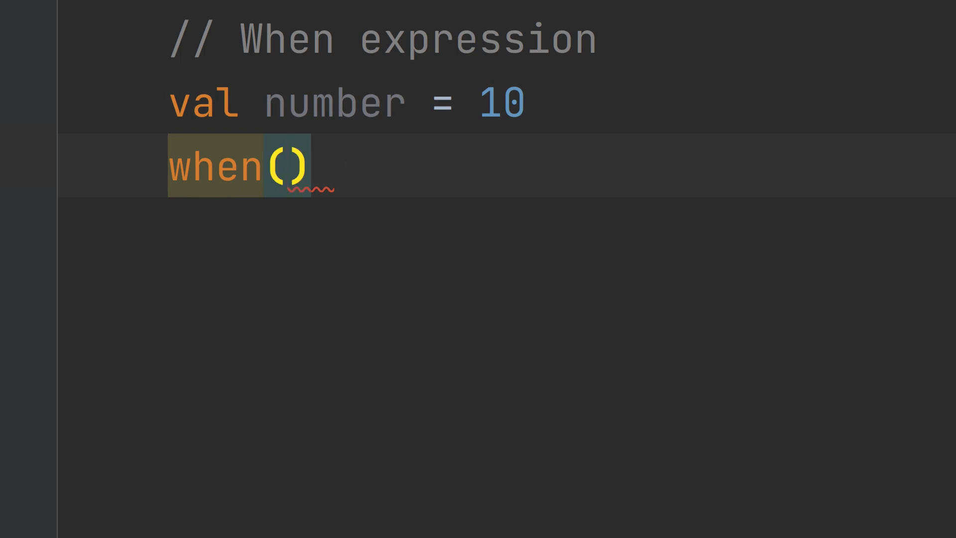
{"action": "type", "text": "number"}
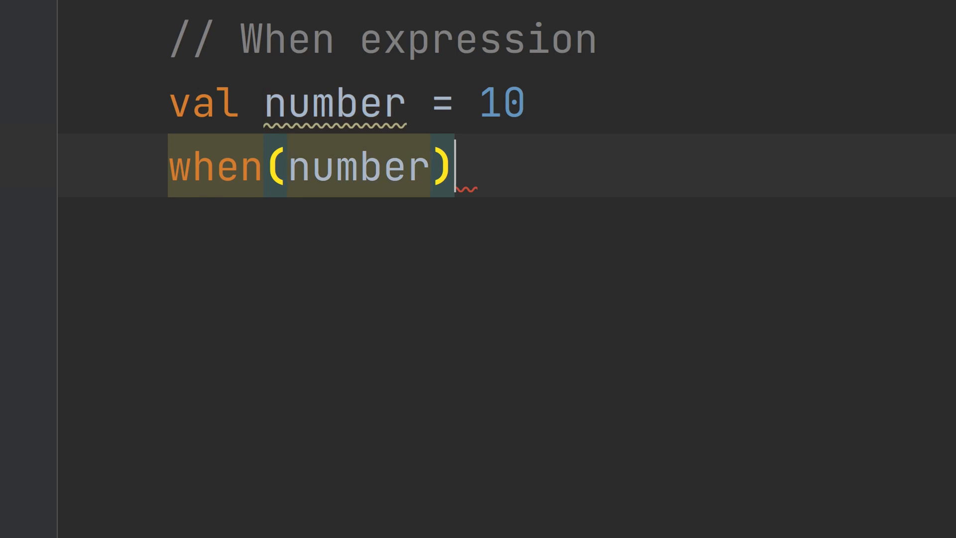
{"action": "type", "text": "{}"}
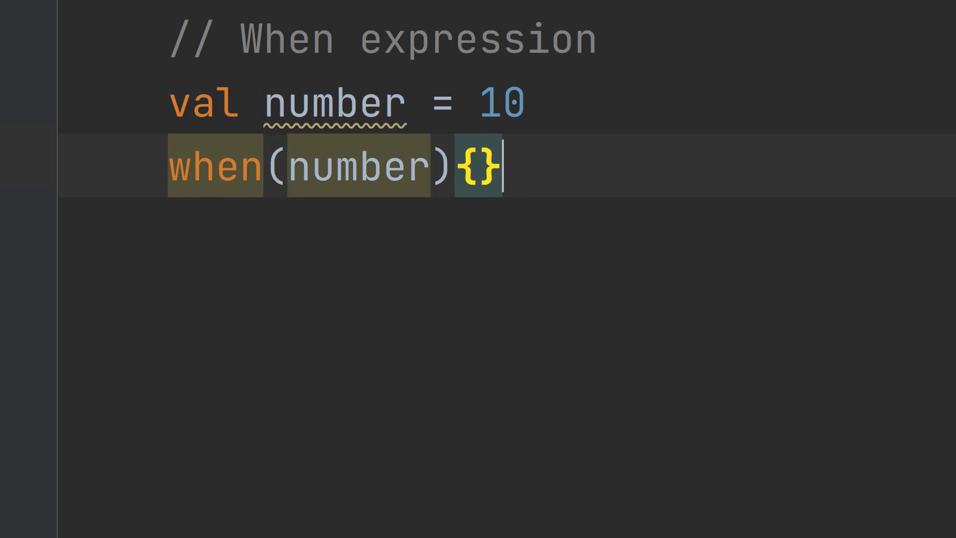
{"action": "key", "text": "Return"}
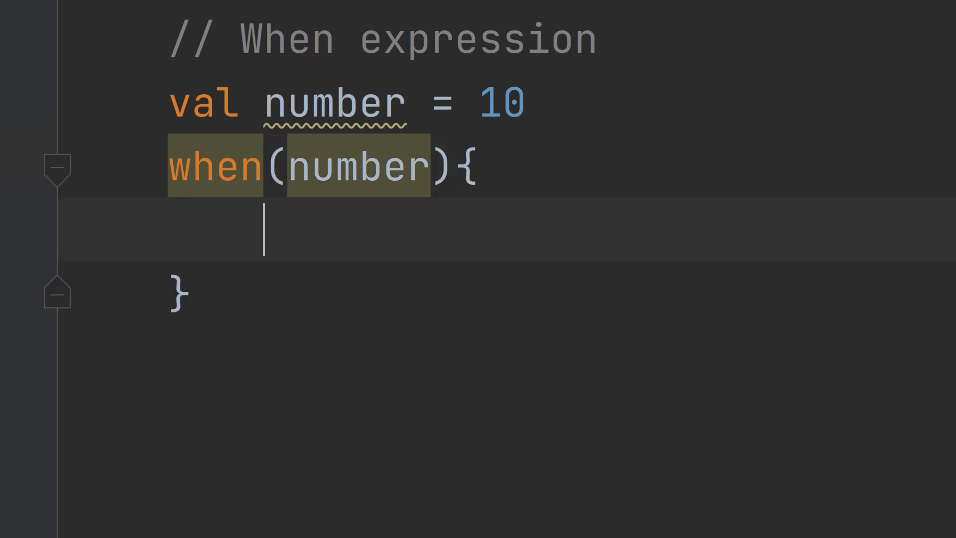
{"action": "mouse_move", "coordinate": [328, 281]}
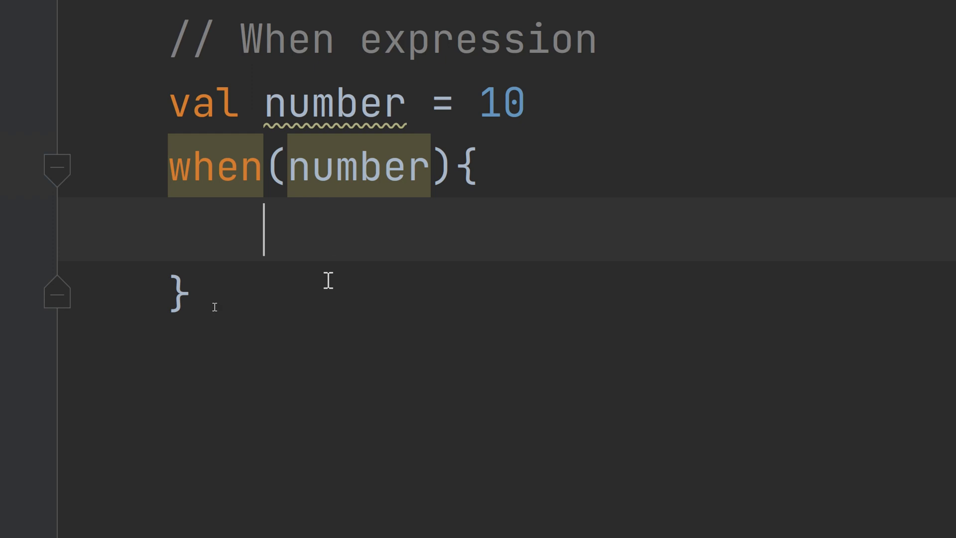
{"action": "type", "text": "0 -"}
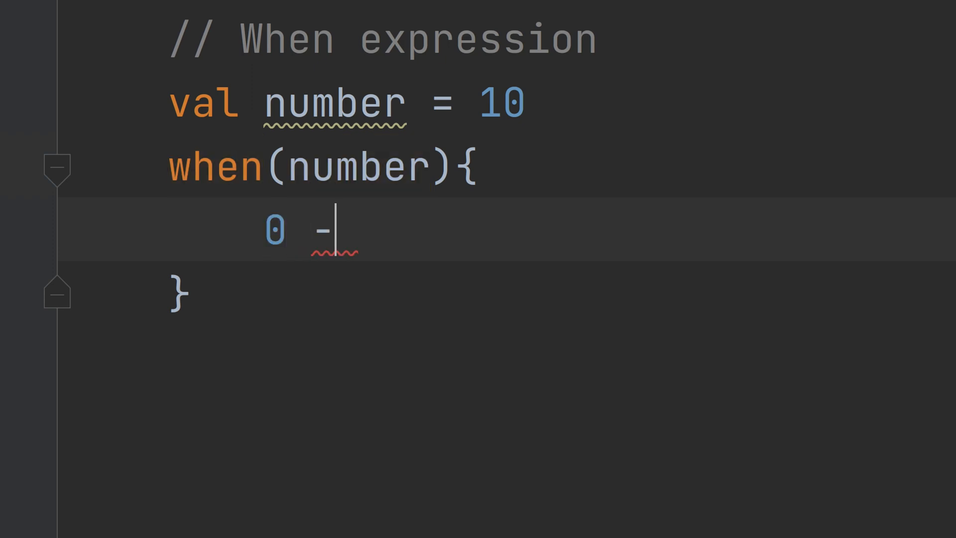
{"action": "type", "text": "> println(\"It is"}
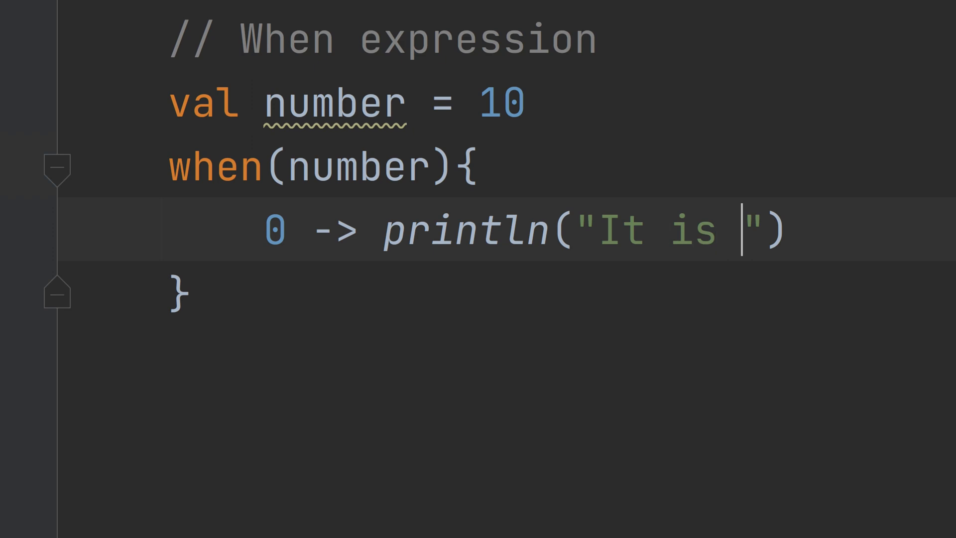
{"action": "type", "text": "zero"}
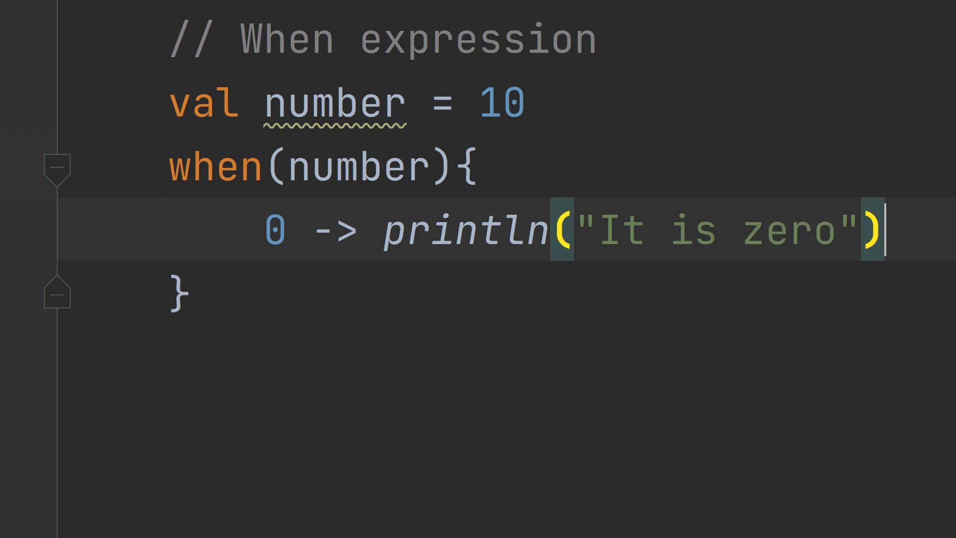
{"action": "type", "text": "else"}
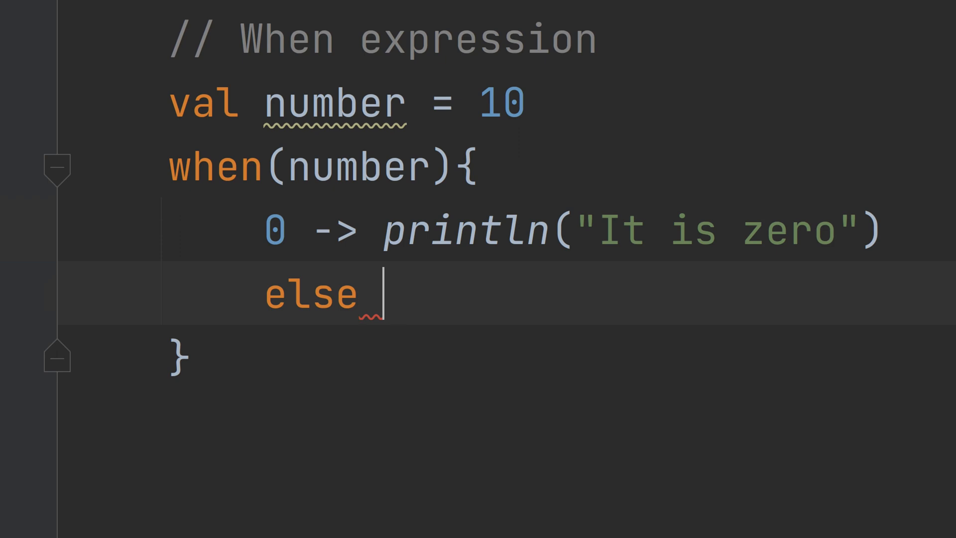
{"action": "type", "text": "-> println("}
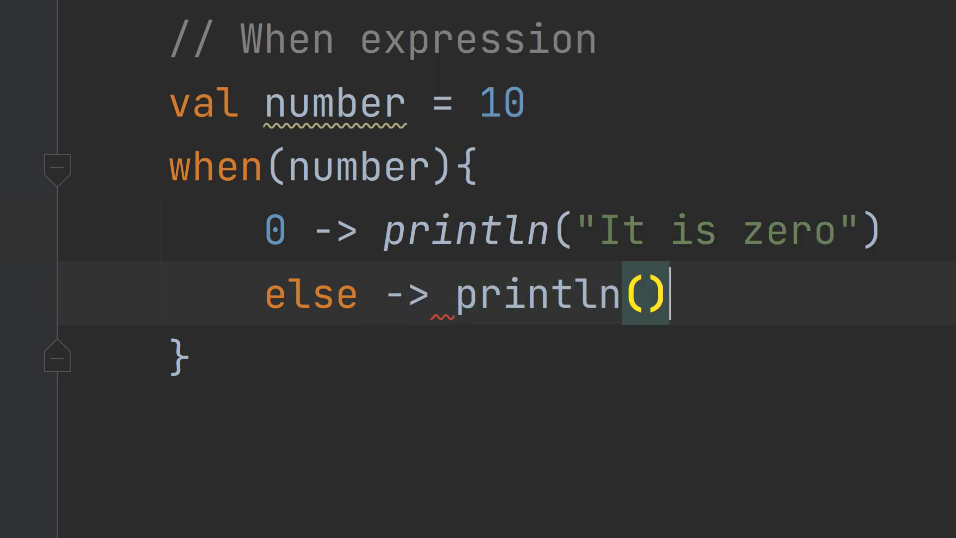
{"action": "type", "text": "\"\""}
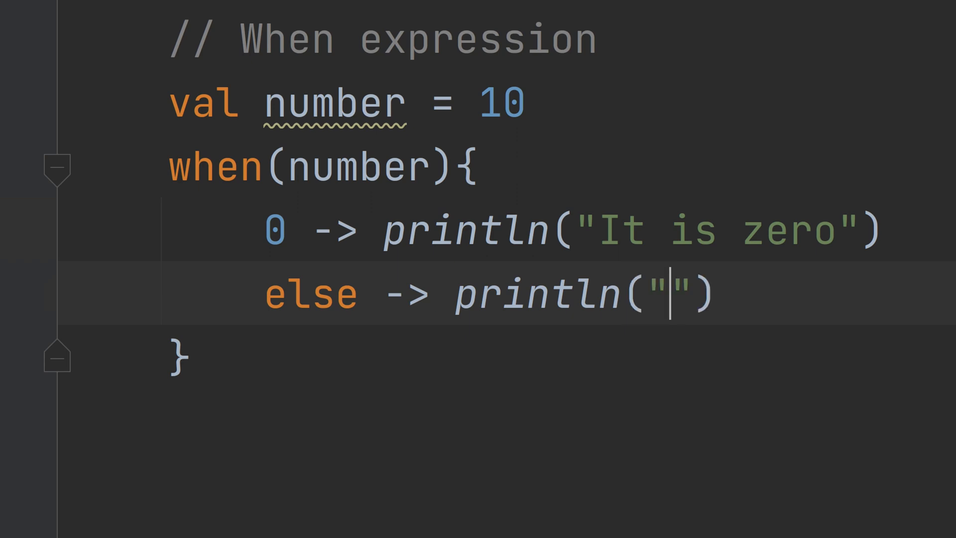
{"action": "type", "text": "Non"}
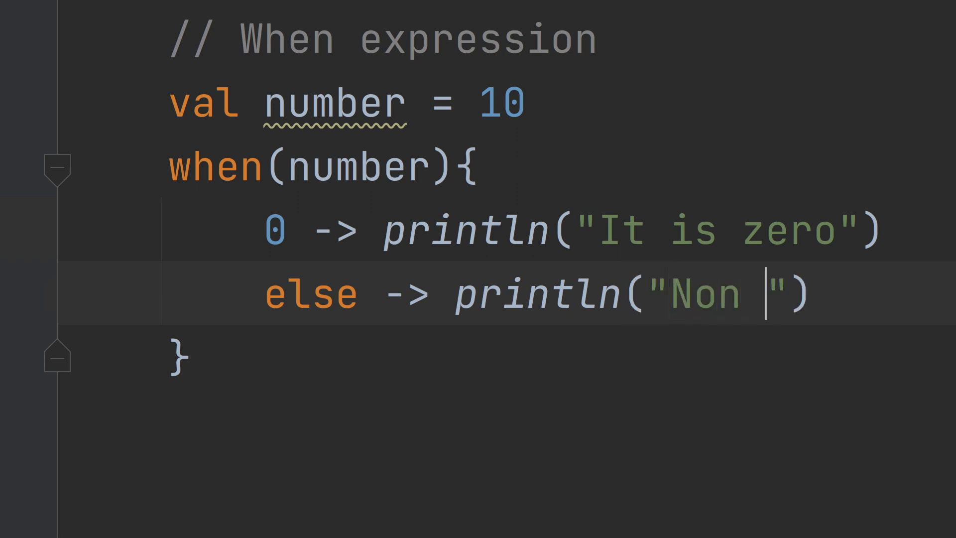
{"action": "type", "text": "Zero"}
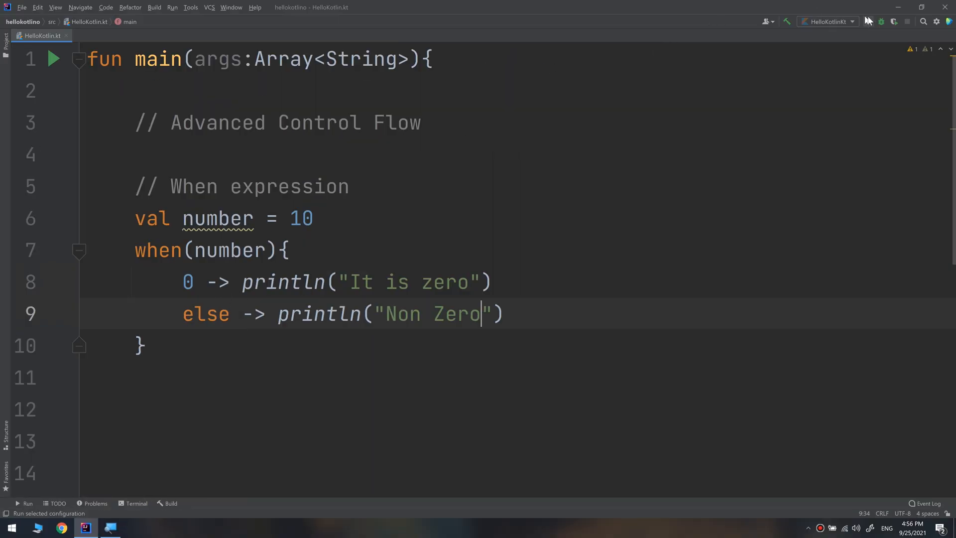
Build and run HelloKotlinKt from the toolbar Run button
{"action": "left_click", "coordinate": [866, 21]}
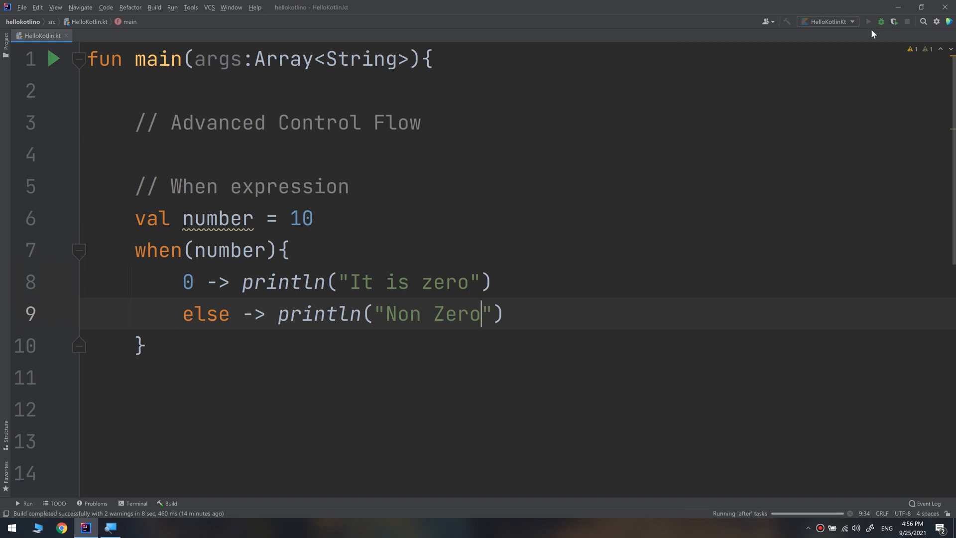
{"action": "left_click", "coordinate": [868, 21]}
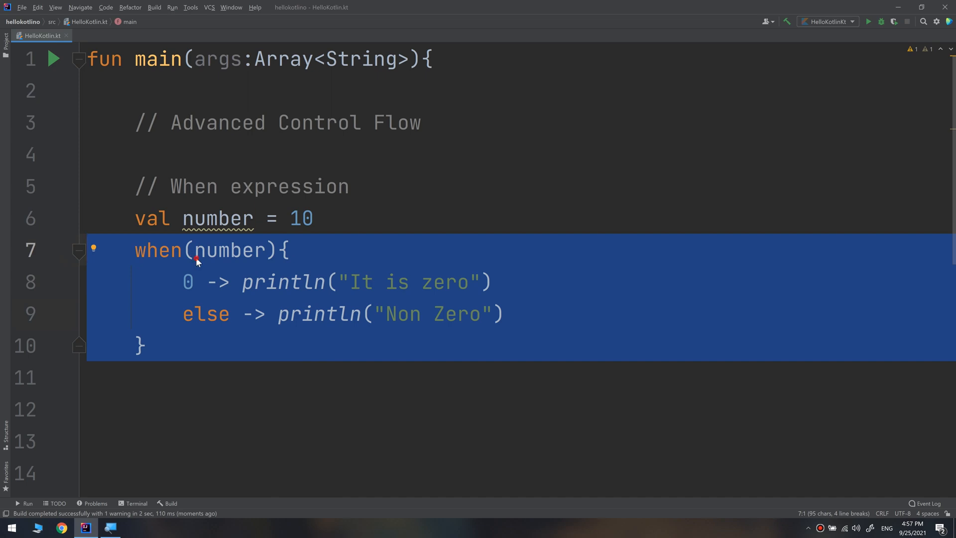
{"action": "left_click", "coordinate": [220, 218]}
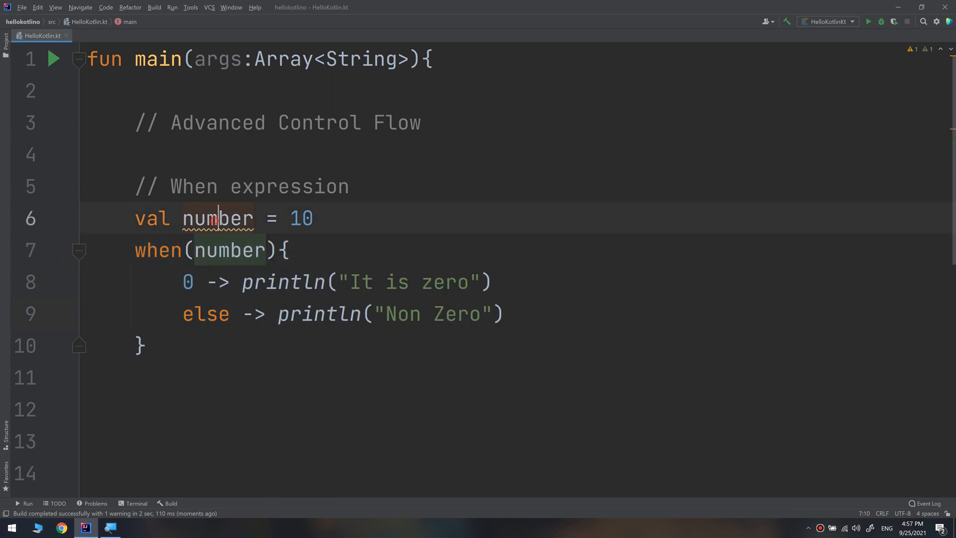
{"action": "double_click", "coordinate": [229, 249]}
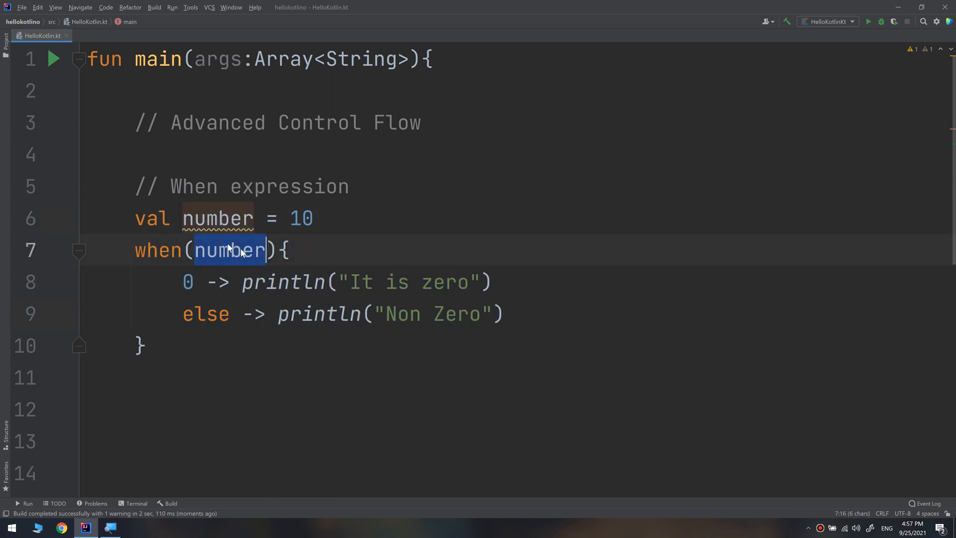
{"action": "mouse_move", "coordinate": [228, 249]}
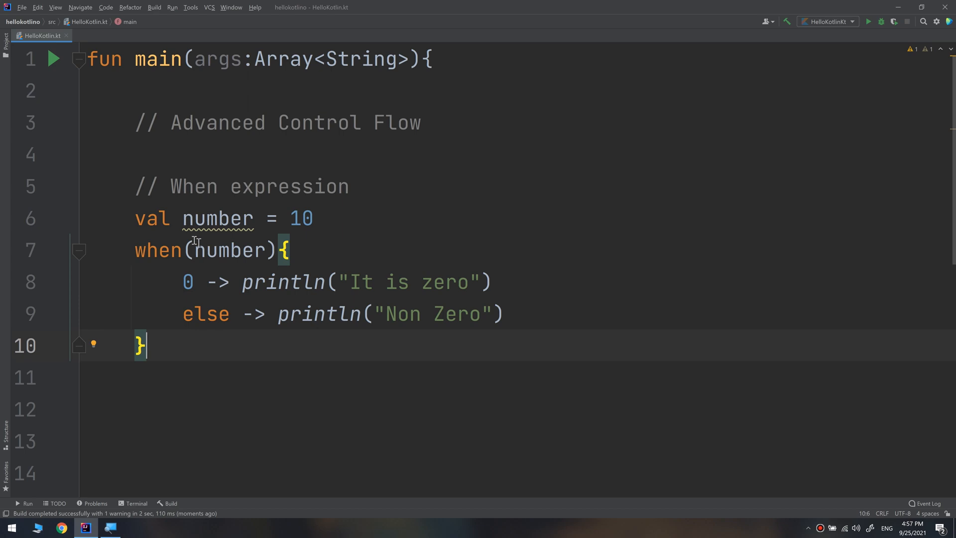
{"action": "double_click", "coordinate": [230, 250]}
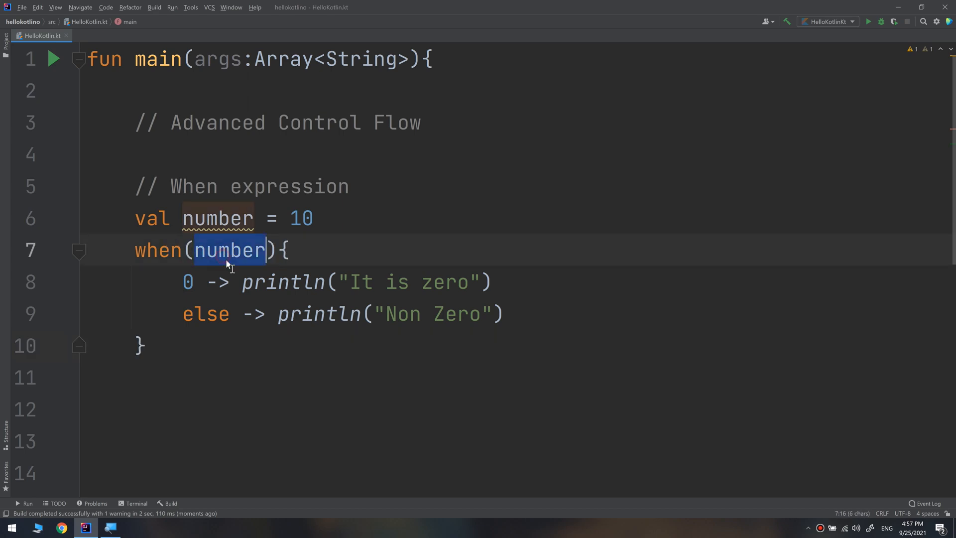
{"action": "left_click", "coordinate": [231, 250]}
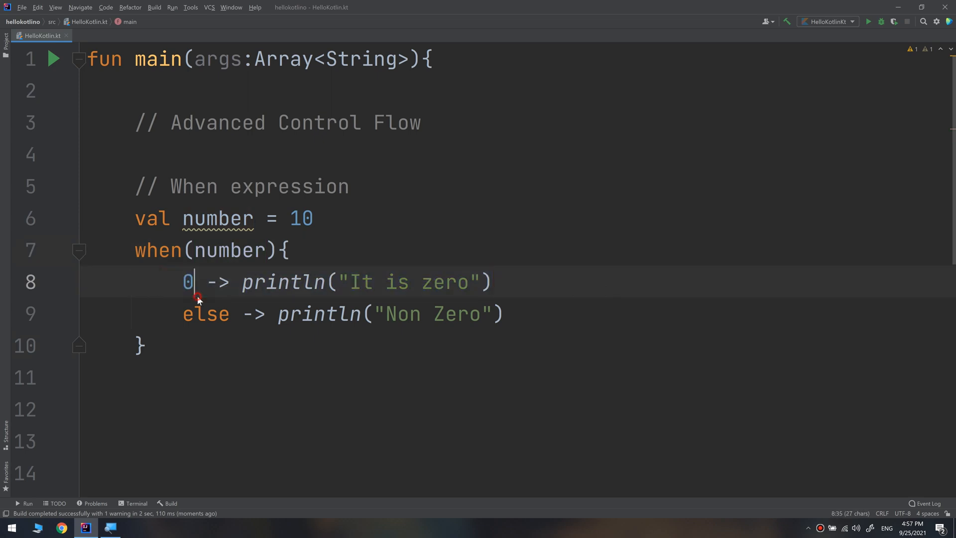
{"action": "double_click", "coordinate": [205, 314]}
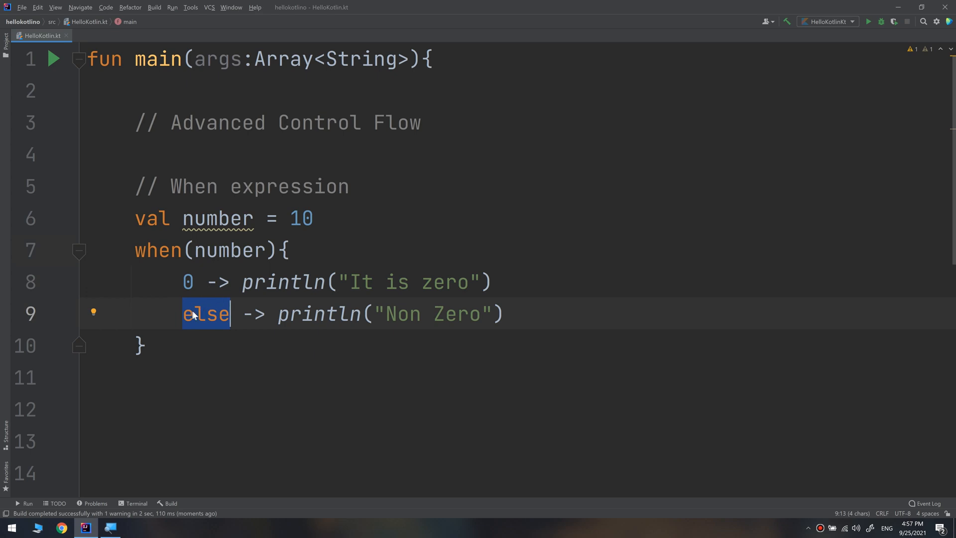
{"action": "left_click", "coordinate": [286, 315]}
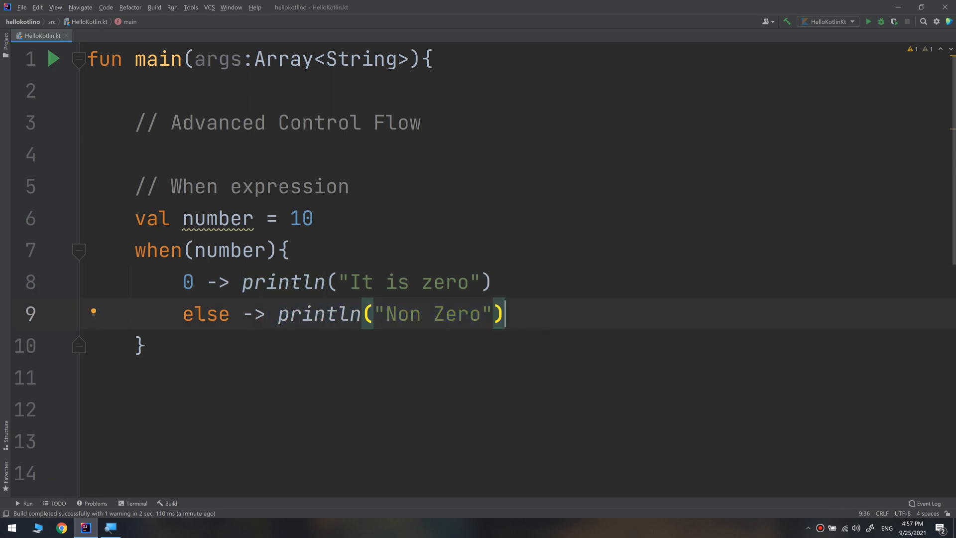
{"action": "left_click", "coordinate": [141, 344]}
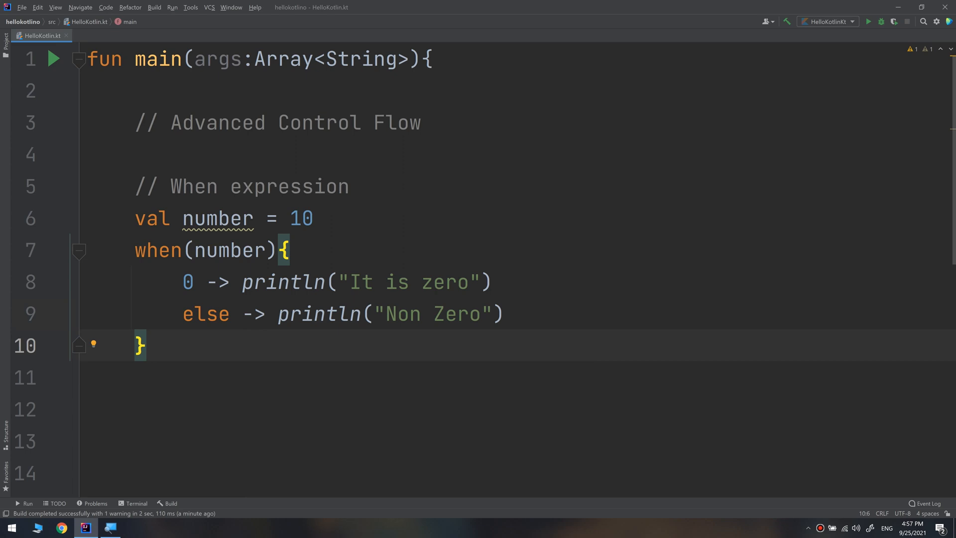
{"action": "left_click", "coordinate": [149, 345]}
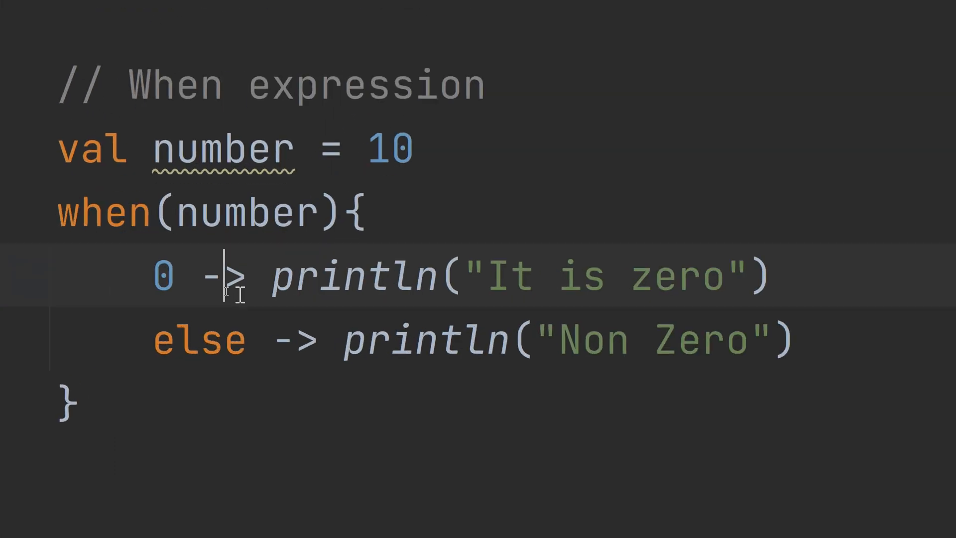
{"action": "mouse_move", "coordinate": [231, 238]}
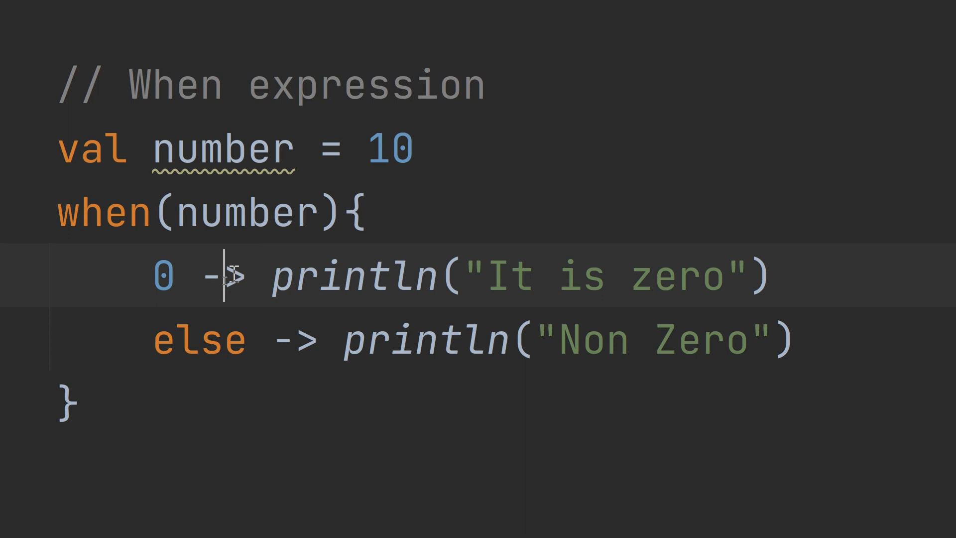
{"action": "mouse_move", "coordinate": [225, 290]}
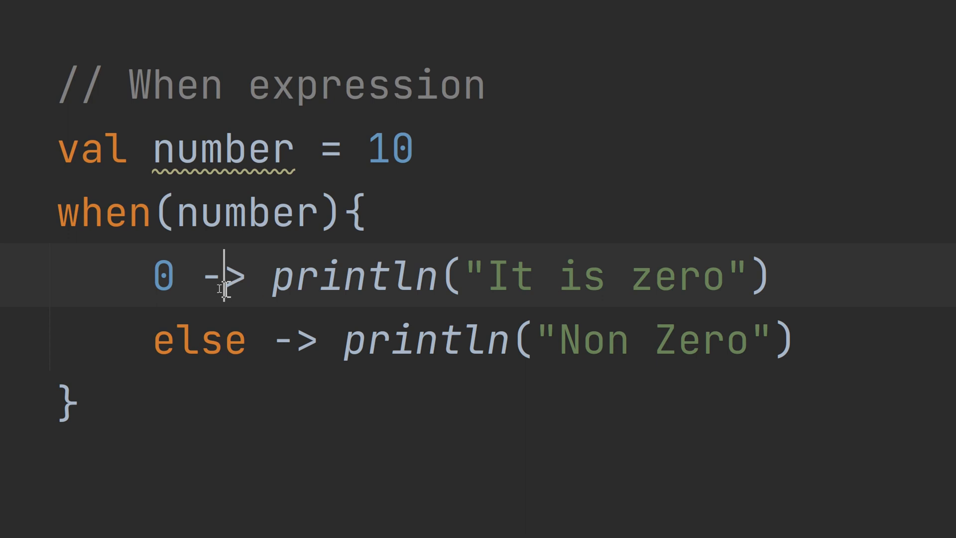
{"action": "double_click", "coordinate": [226, 274]}
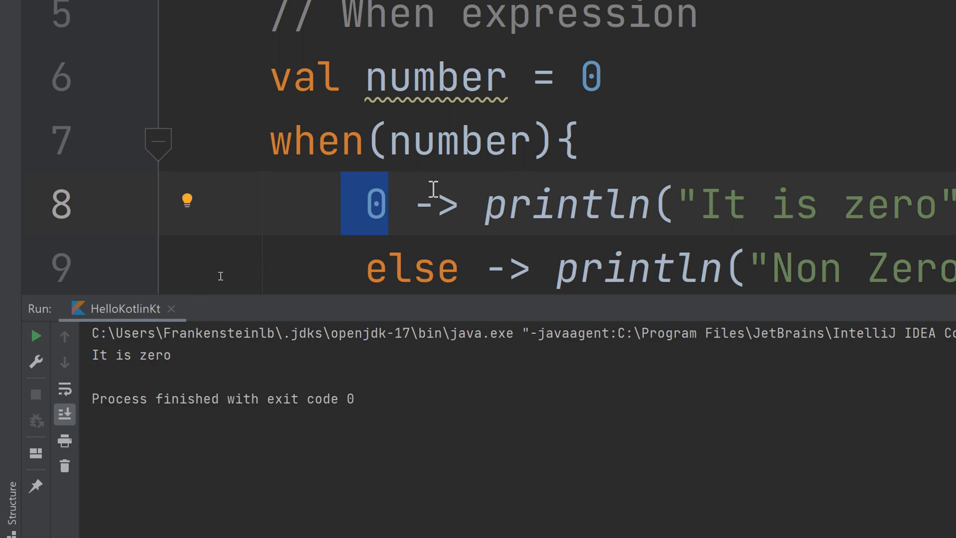
Highlight the printed "It is zero" output lines in the Run panel
{"action": "left_click", "coordinate": [437, 203]}
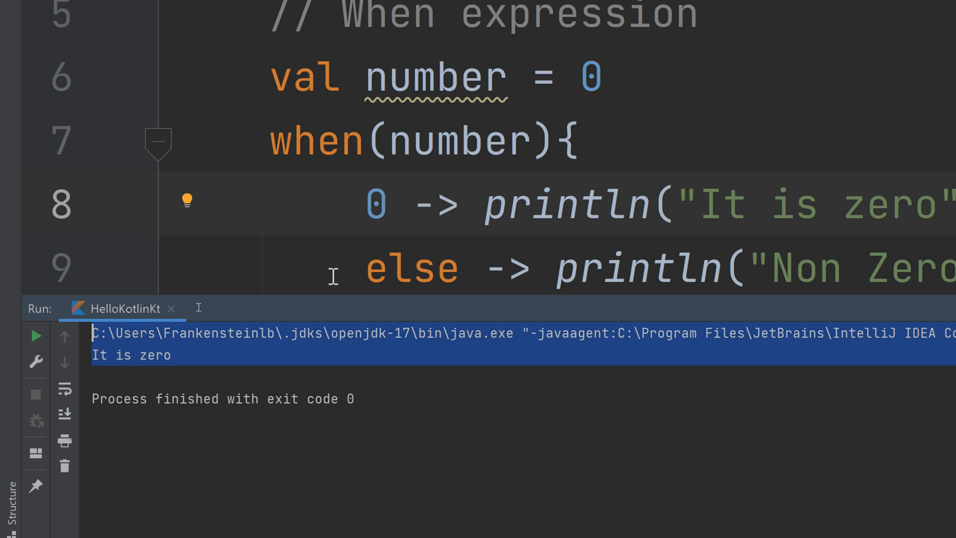
{"action": "double_click", "coordinate": [375, 204]}
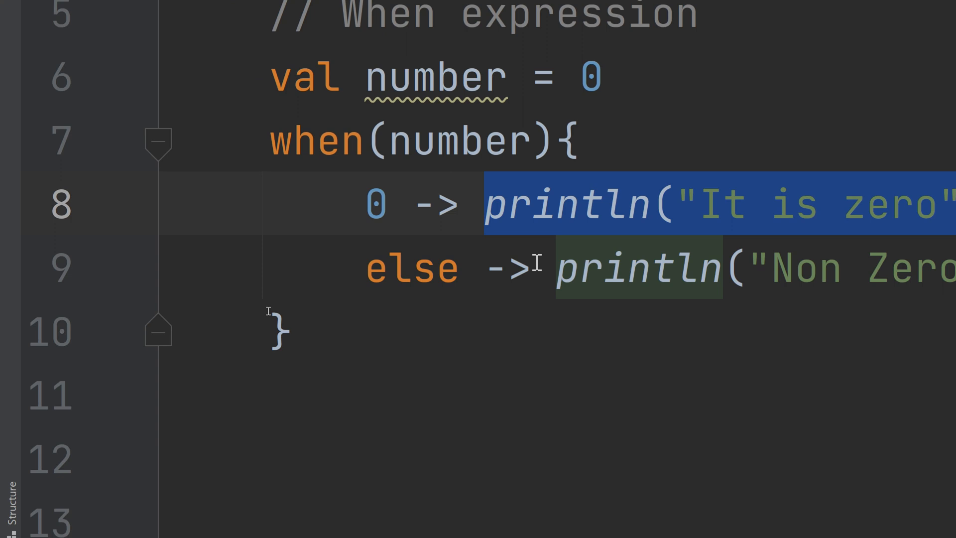
{"action": "double_click", "coordinate": [411, 267]}
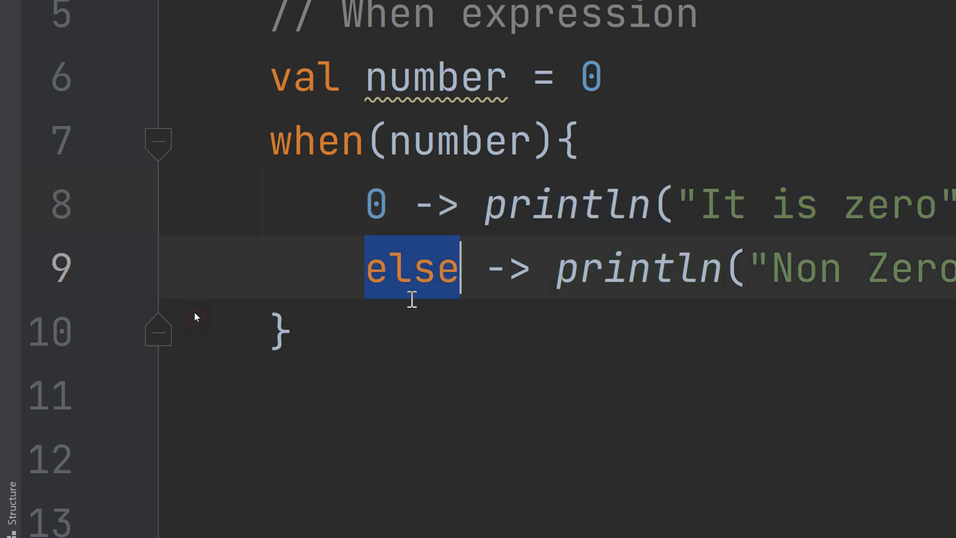
{"action": "mouse_move", "coordinate": [405, 299]}
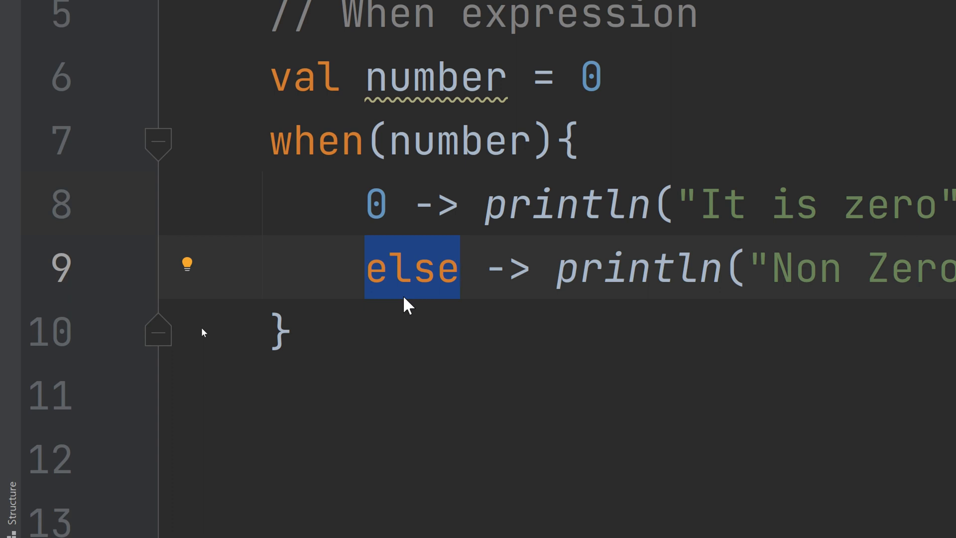
{"action": "mouse_move", "coordinate": [415, 280]}
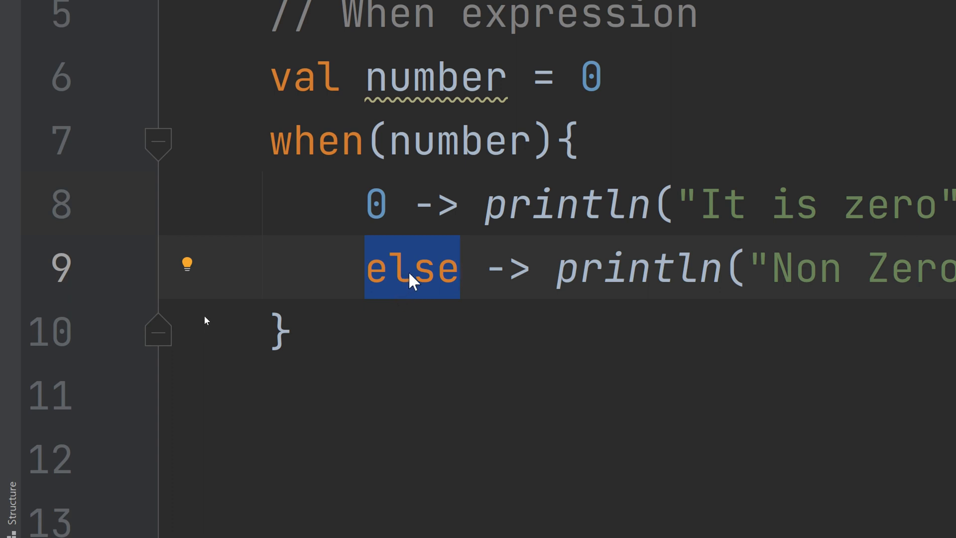
{"action": "mouse_move", "coordinate": [414, 277]}
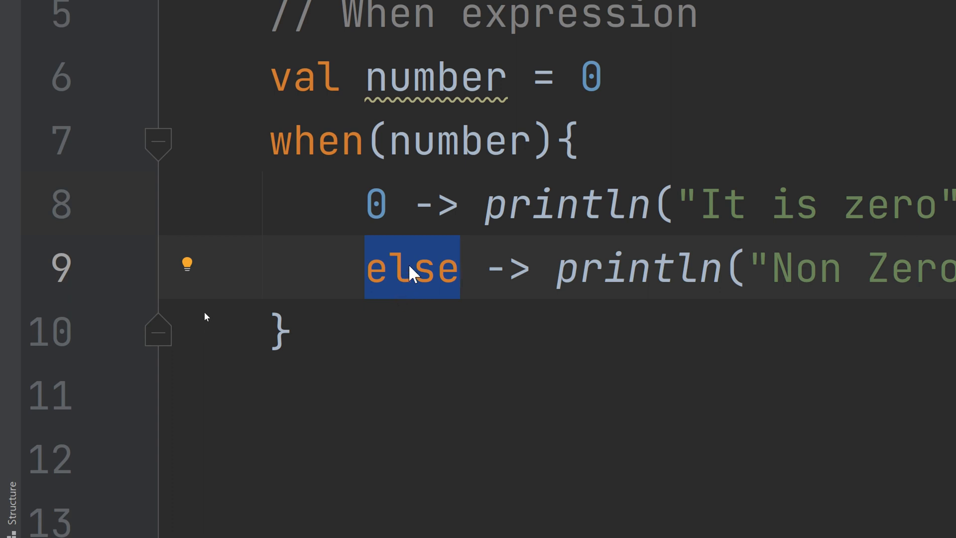
{"action": "mouse_move", "coordinate": [311, 155]}
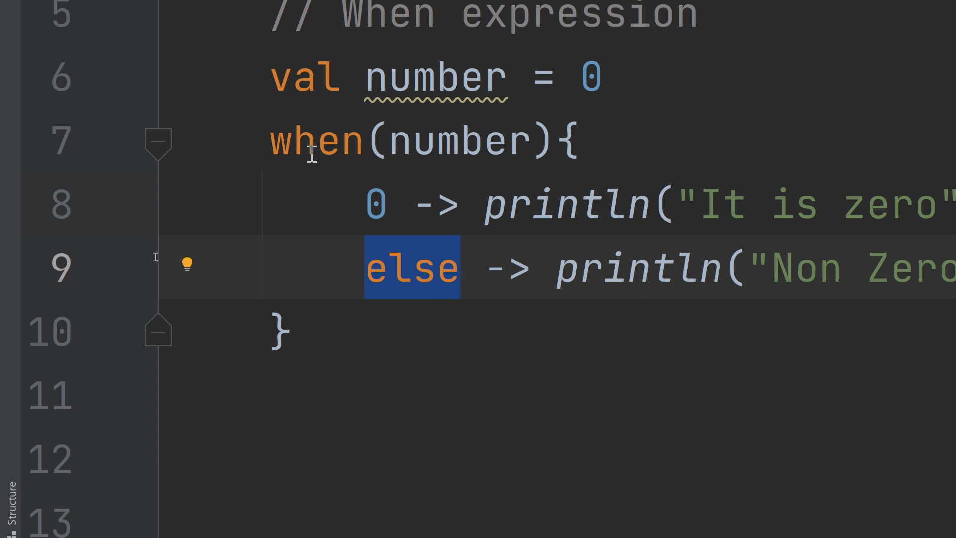
{"action": "mouse_move", "coordinate": [407, 223]}
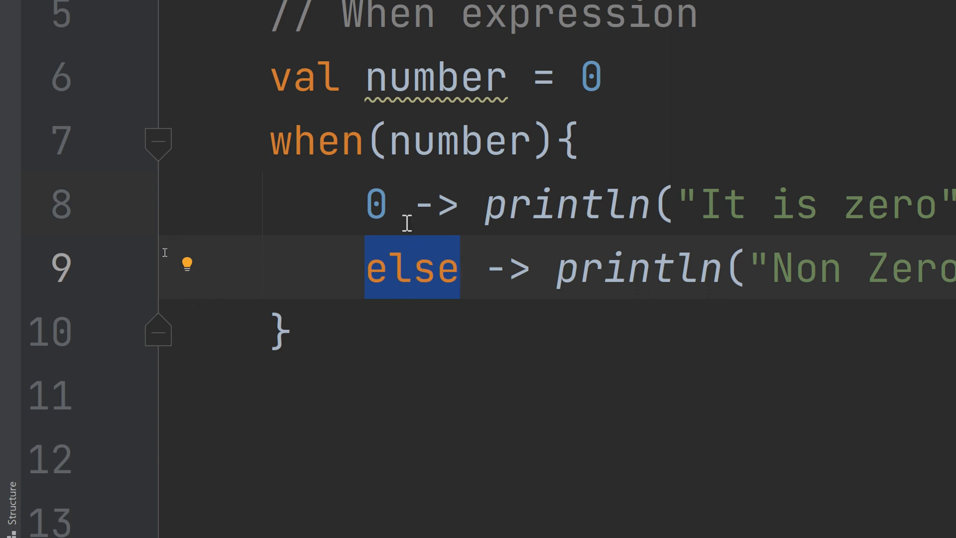
{"action": "mouse_move", "coordinate": [396, 167]}
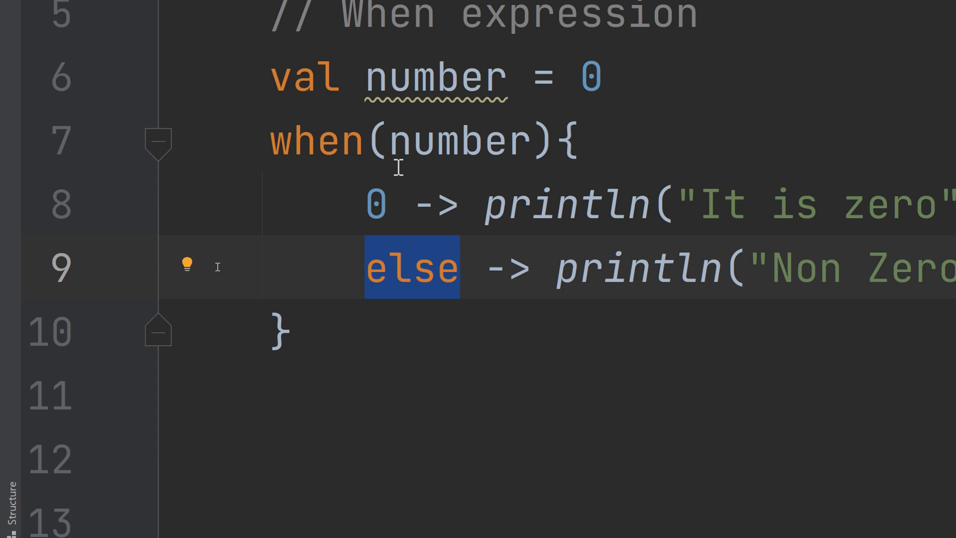
{"action": "mouse_move", "coordinate": [481, 143]}
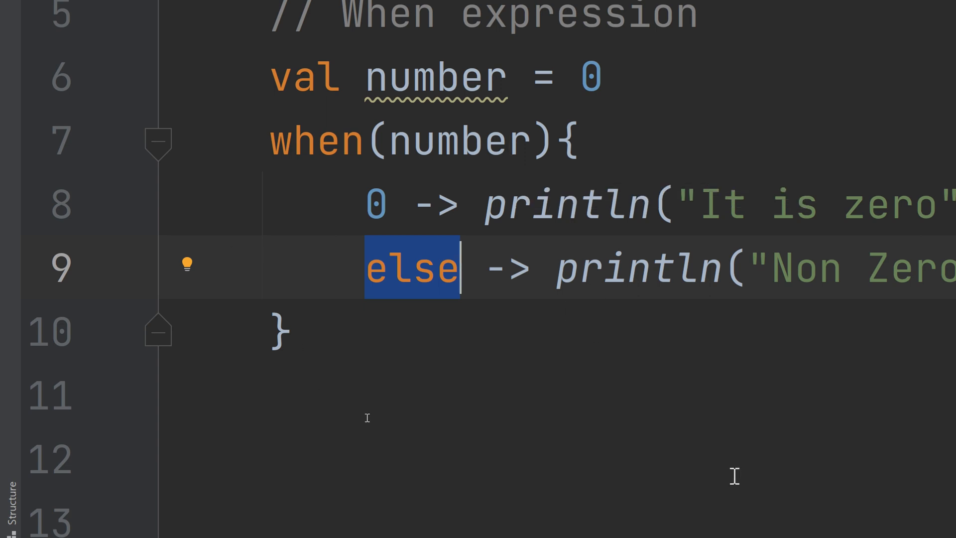
{"action": "left_click", "coordinate": [279, 329]}
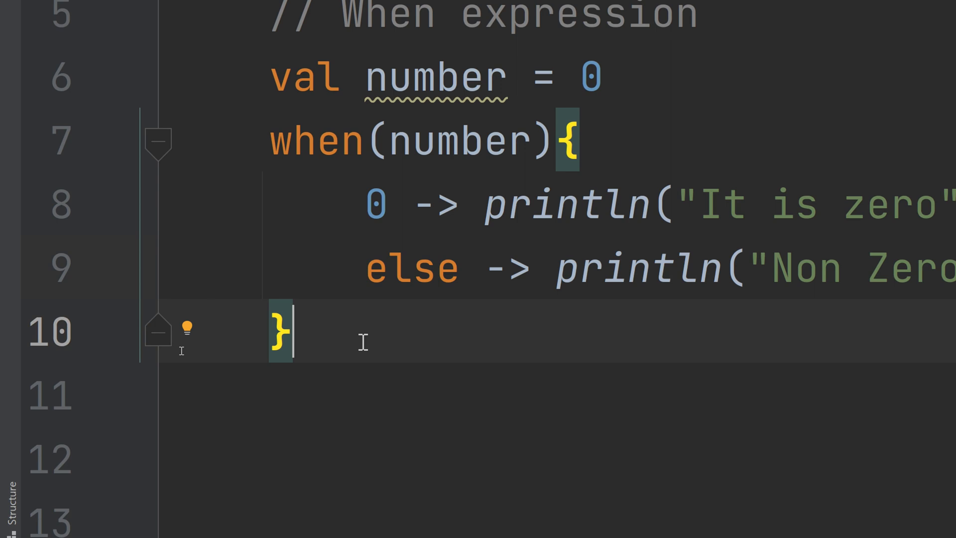
{"action": "scroll", "scroll_direction": "down", "scroll_amount": 3}
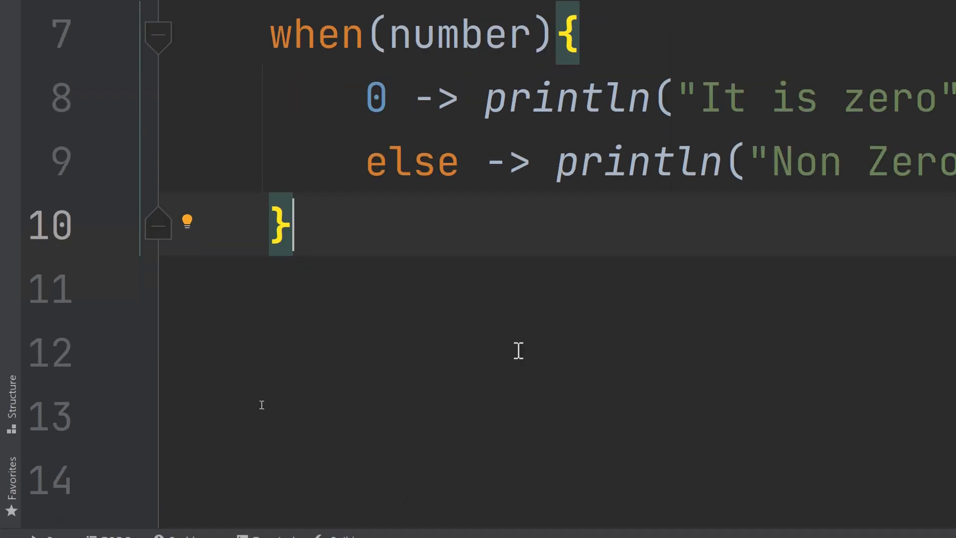
{"action": "mouse_move", "coordinate": [360, 389]}
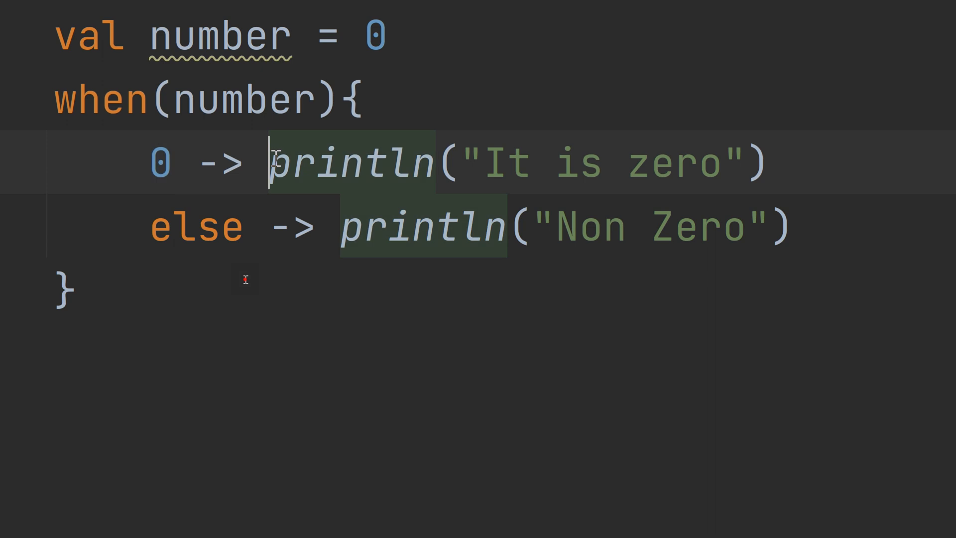
{"action": "mouse_move", "coordinate": [239, 275]}
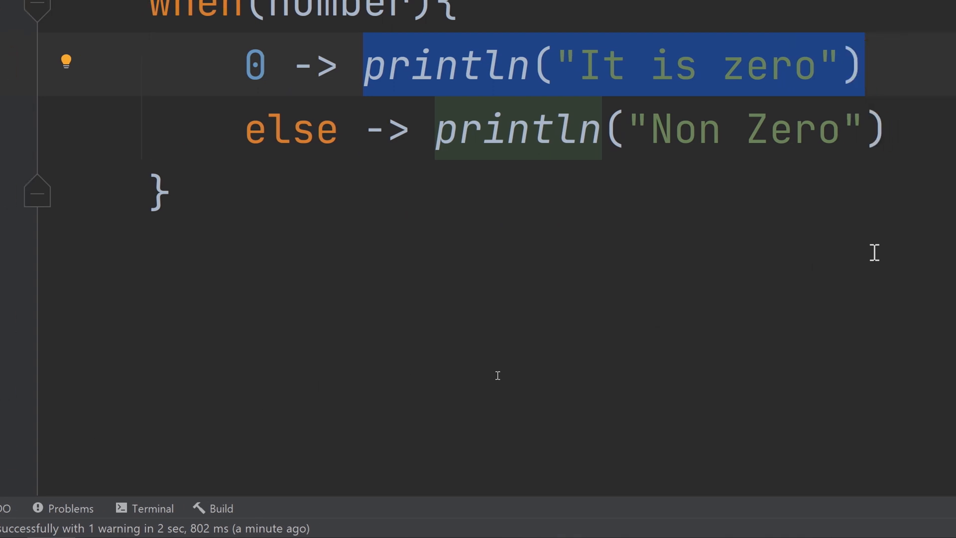
{"action": "mouse_move", "coordinate": [766, 257]}
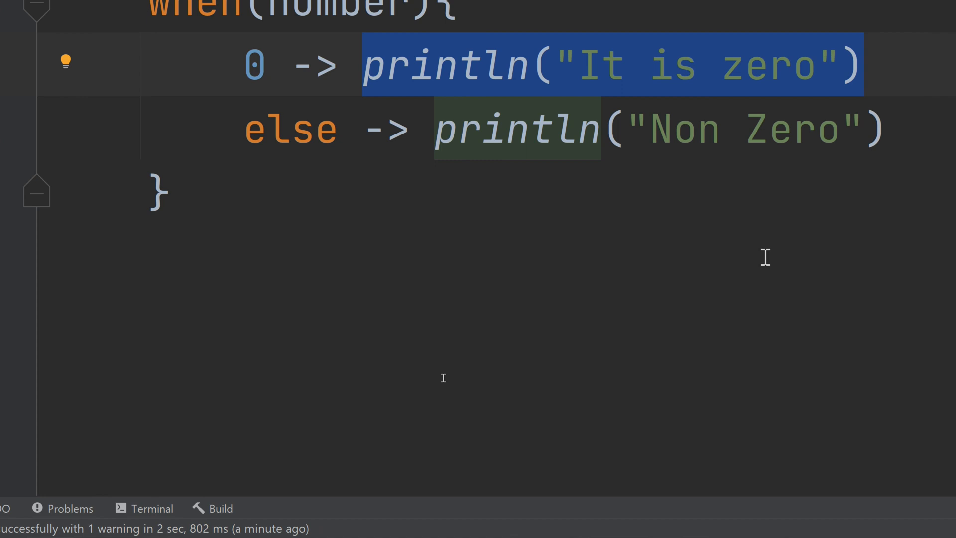
{"action": "left_click", "coordinate": [866, 65]}
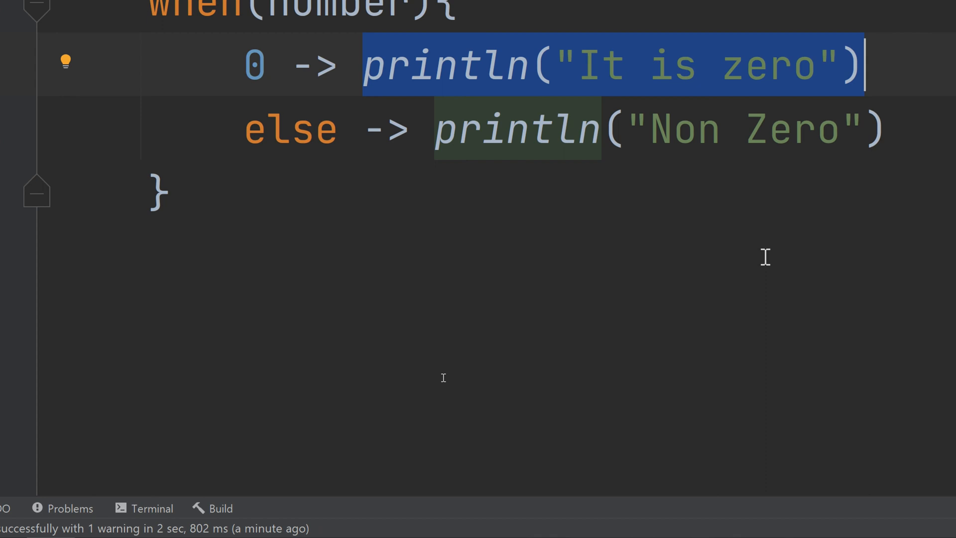
{"action": "mouse_move", "coordinate": [701, 244]}
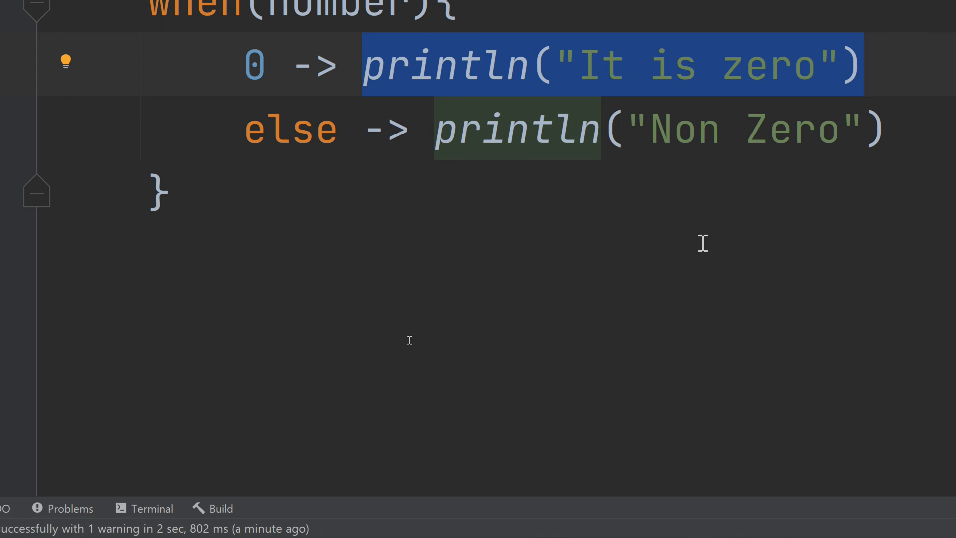
{"action": "scroll", "scroll_direction": "up", "scroll_amount": 3}
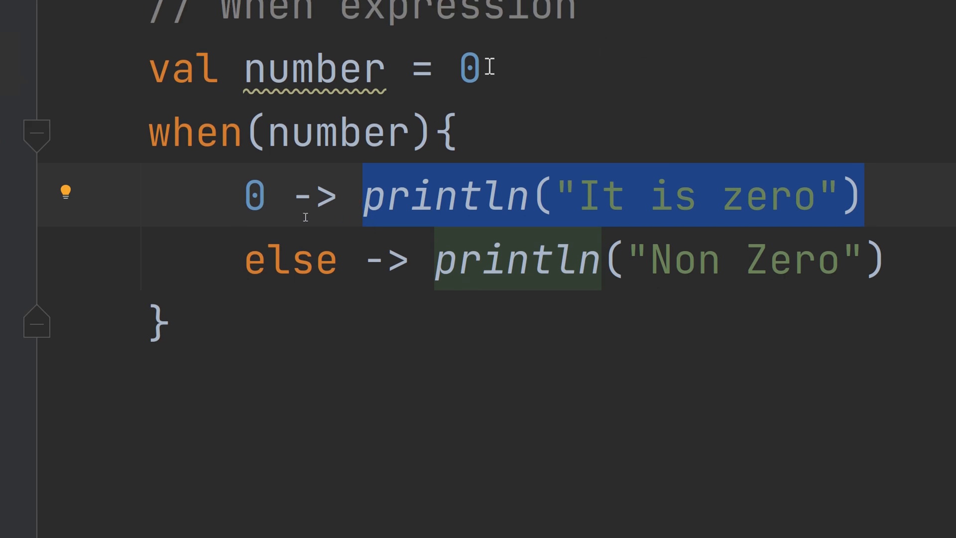
{"action": "left_click", "coordinate": [864, 195]}
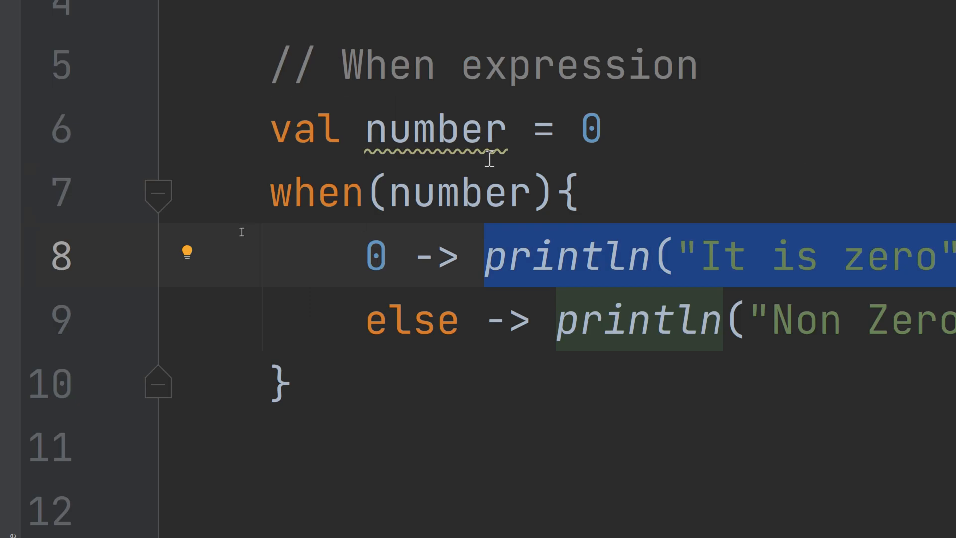
Replace the number declaration with a string variable called name
{"action": "double_click", "coordinate": [434, 127]}
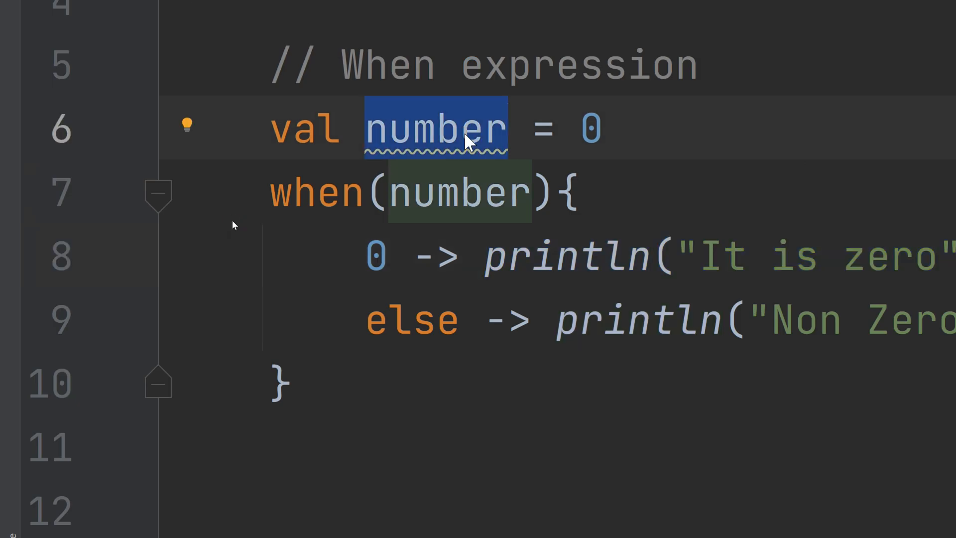
{"action": "type", "text": "name"}
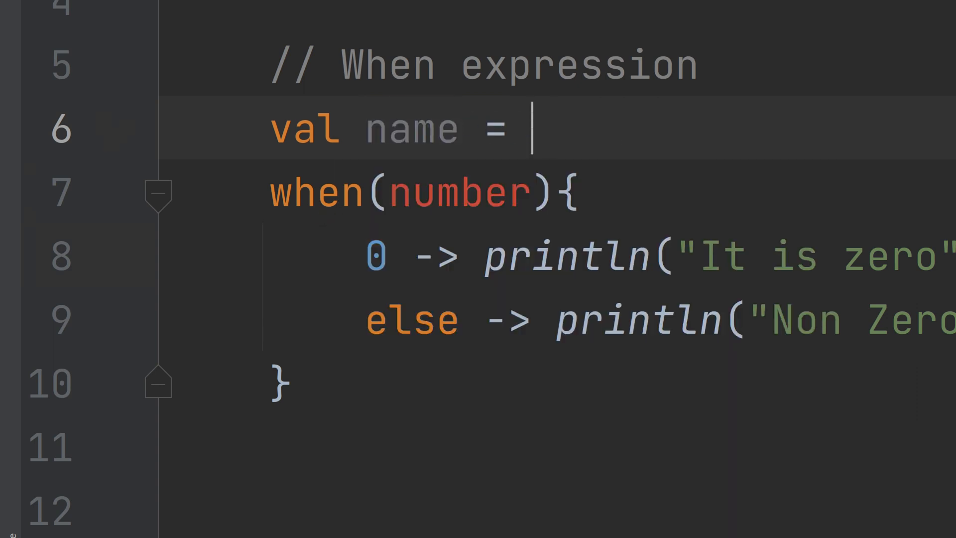
{"action": "type", "text": "\""}
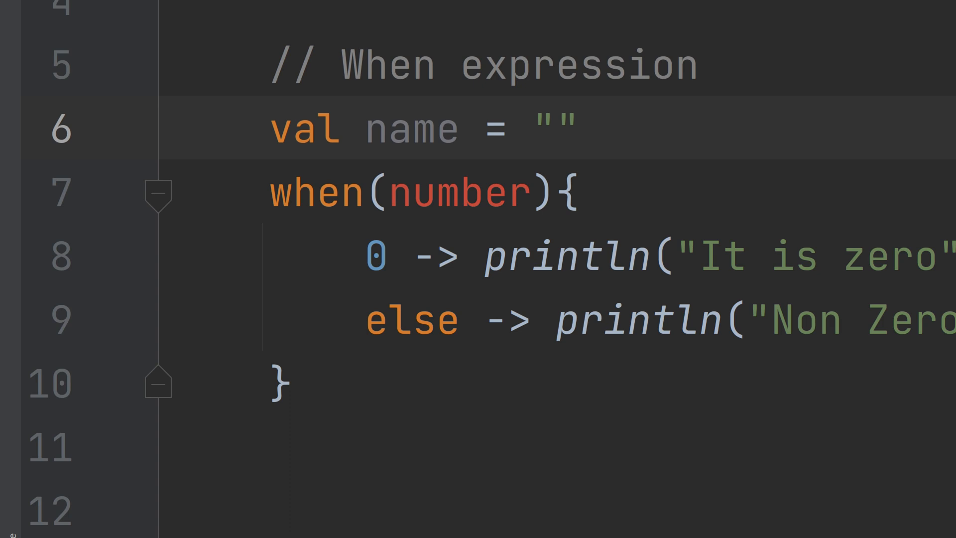
{"action": "type", "text": "Mas"}
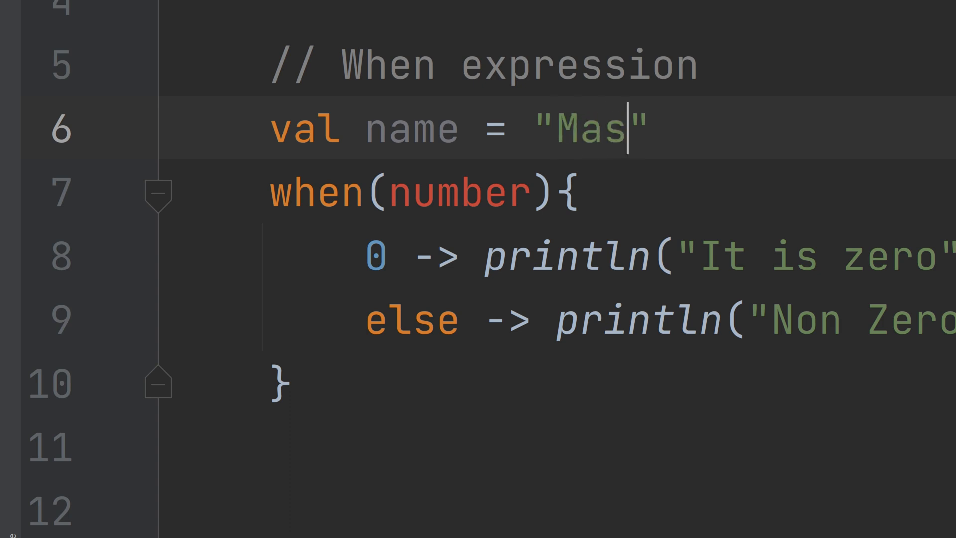
{"action": "type", "text": "ter"}
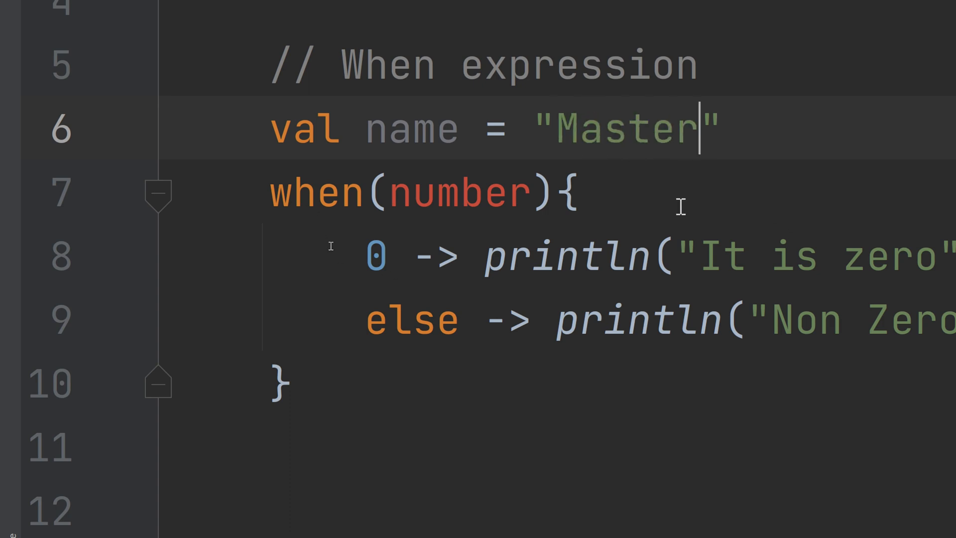
{"action": "mouse_move", "coordinate": [423, 194]}
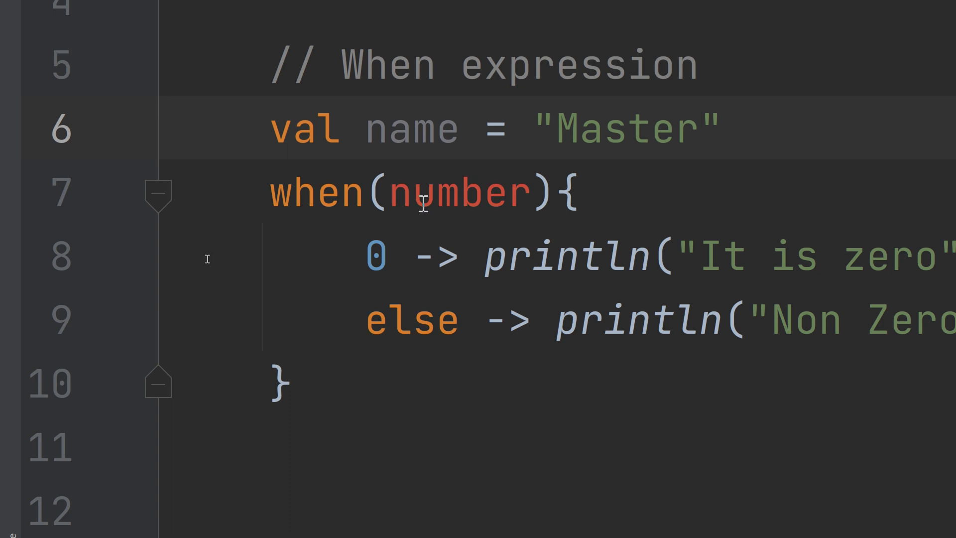
Switch the when subject to name and make the first branch match "Udemy",
{"action": "double_click", "coordinate": [455, 194]}
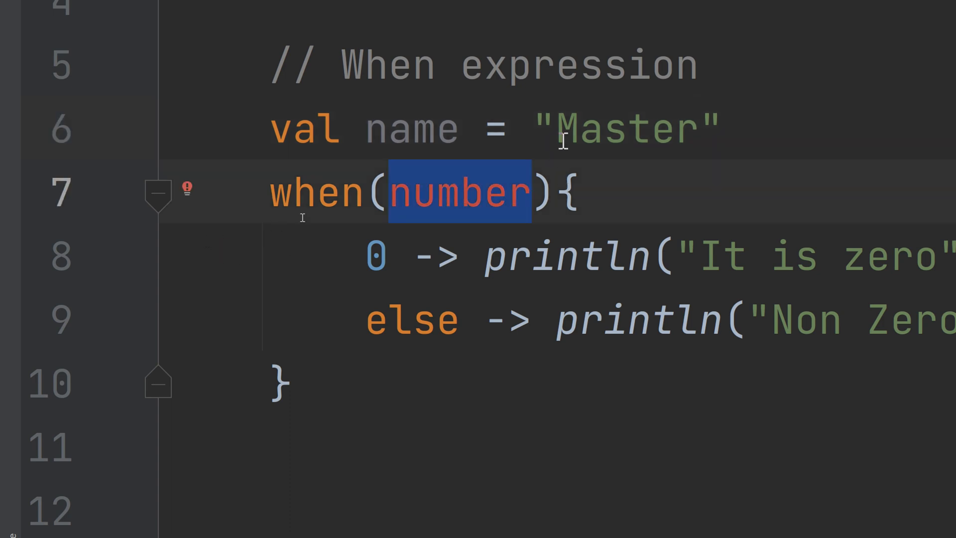
{"action": "type", "text": "Udemy"}
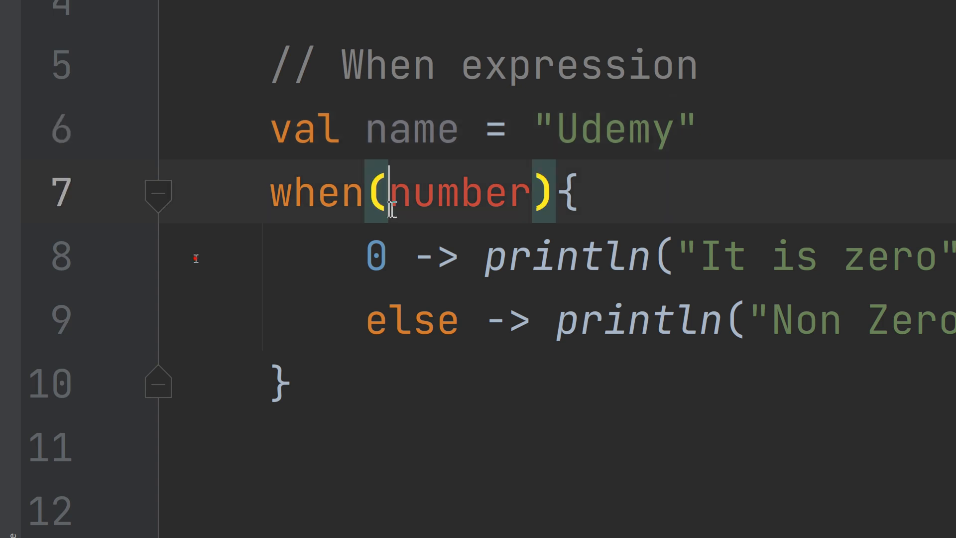
{"action": "type", "text": "name"}
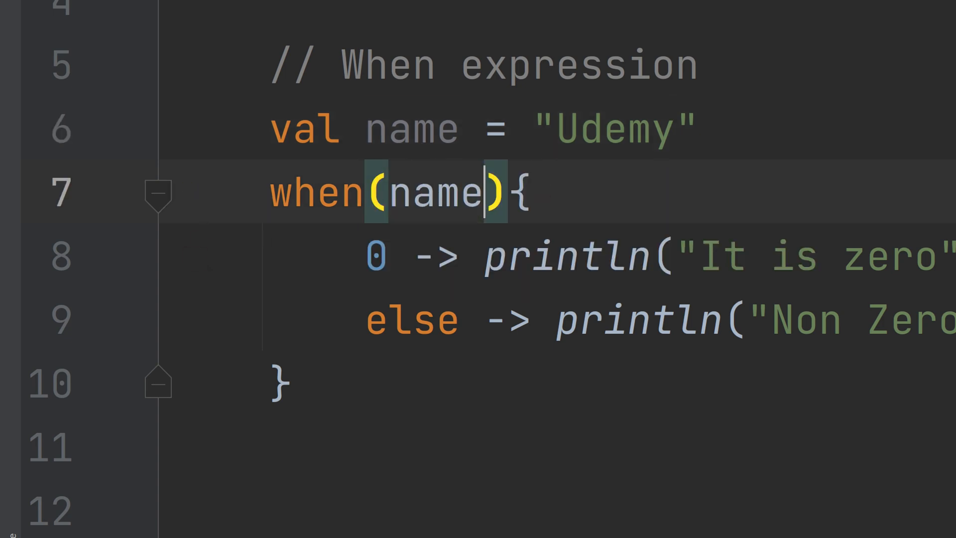
{"action": "left_click", "coordinate": [390, 255]}
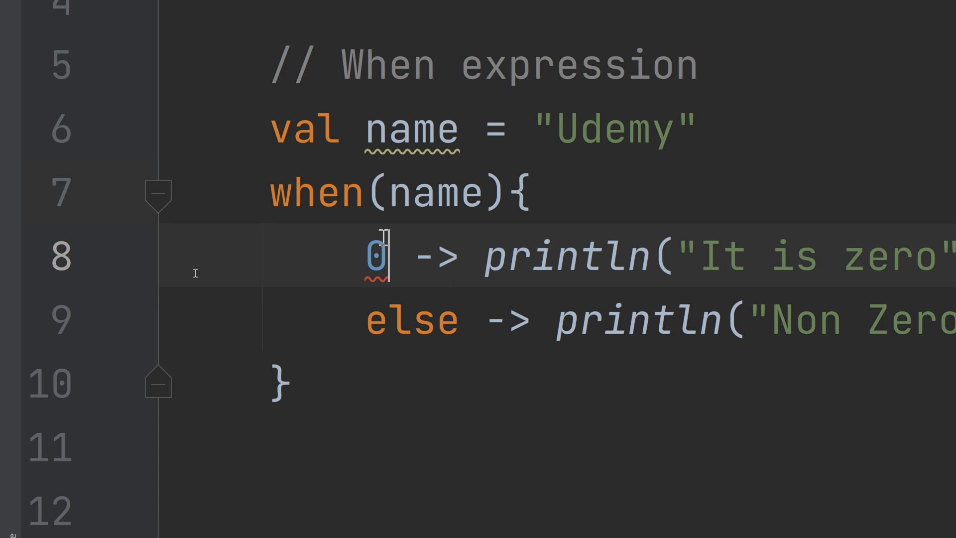
{"action": "type", "text": "\""}
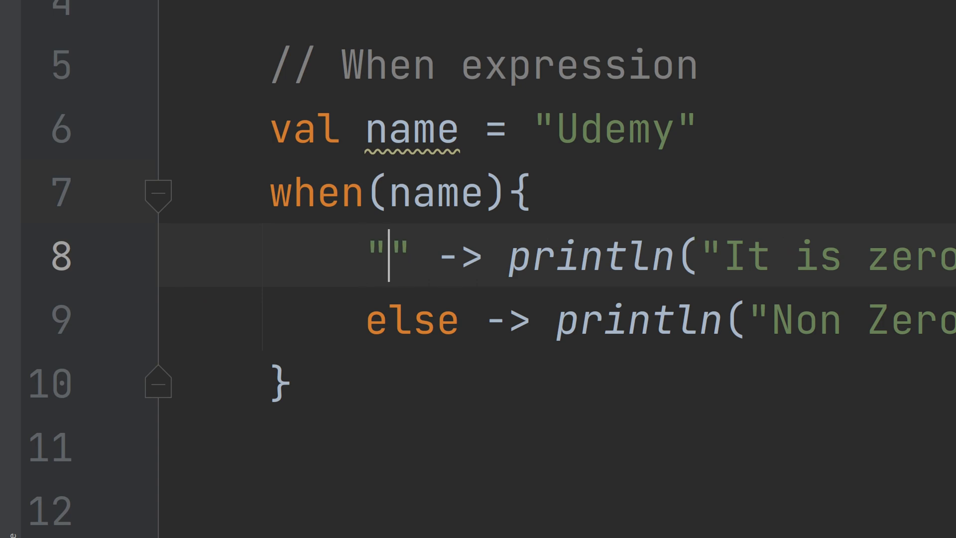
{"action": "type", "text": "Udemy"}
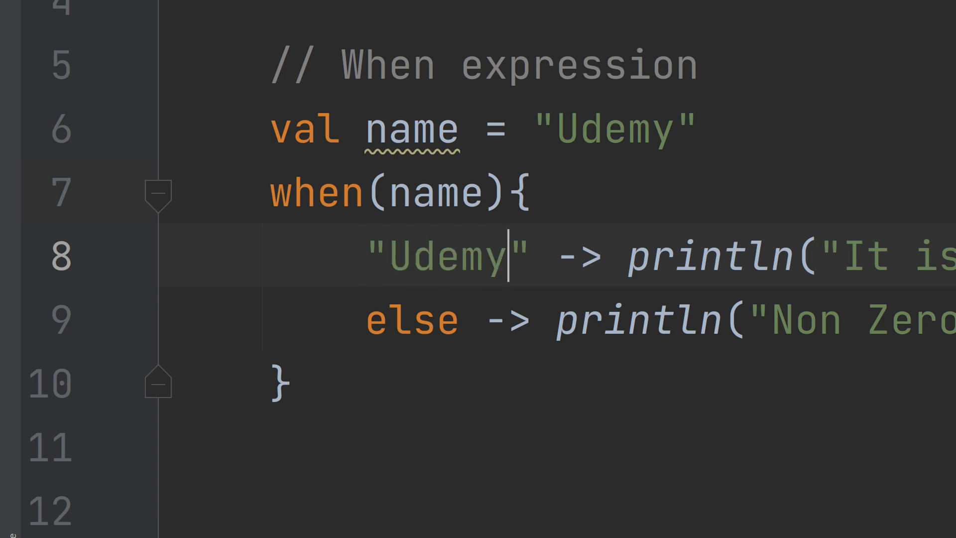
{"action": "type", "text": ","}
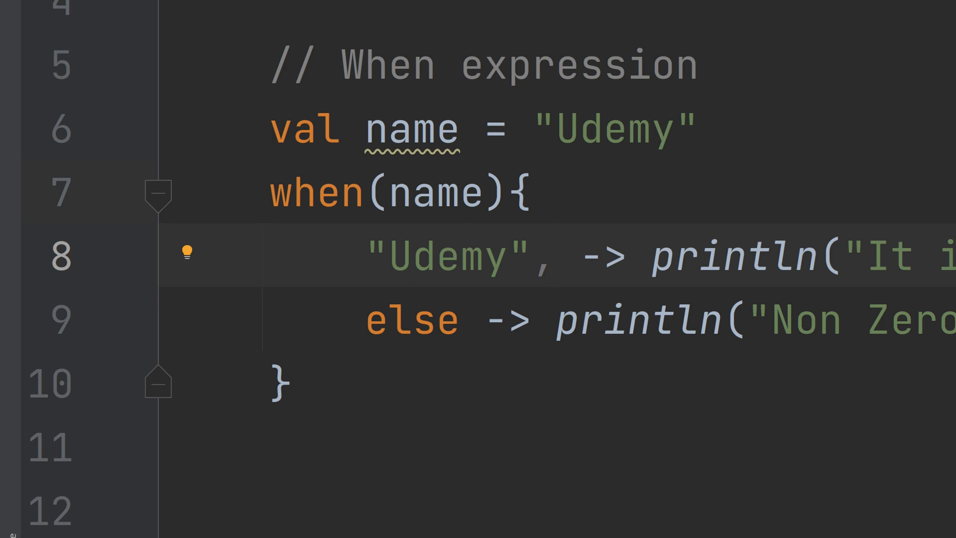
Add "Coursera", "Linda" and "PluralSite" after "Udemy" in the first branch
{"action": "left_click", "coordinate": [554, 256]}
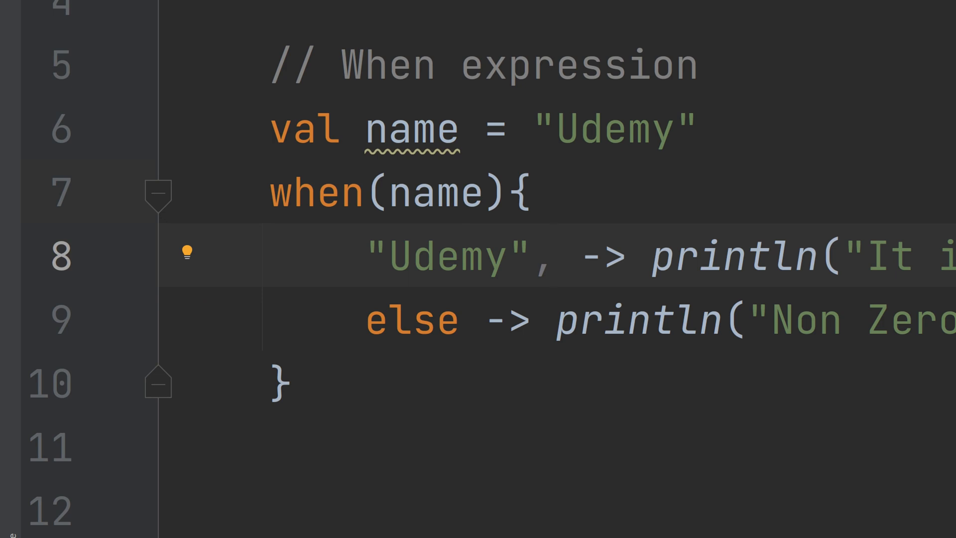
{"action": "left_click", "coordinate": [556, 255]}
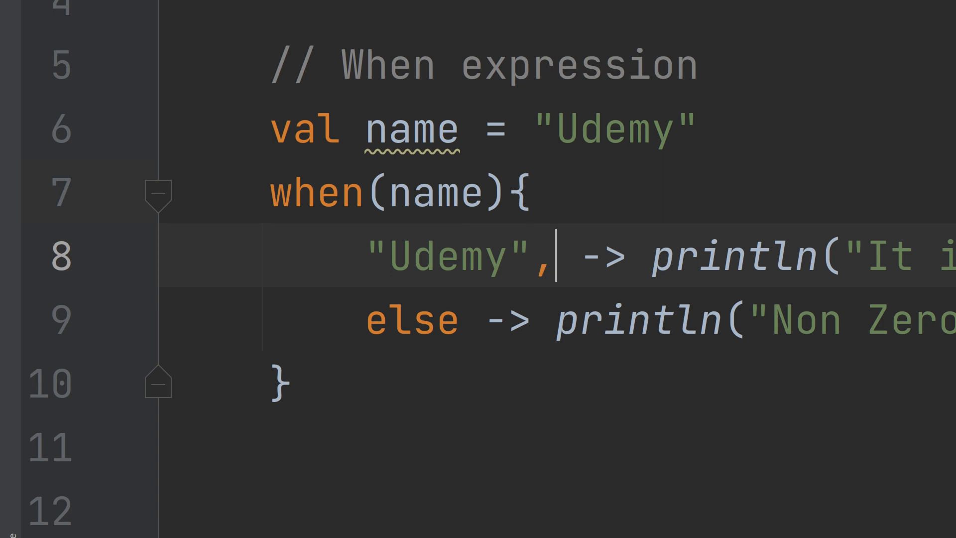
{"action": "type", "text": "\""}
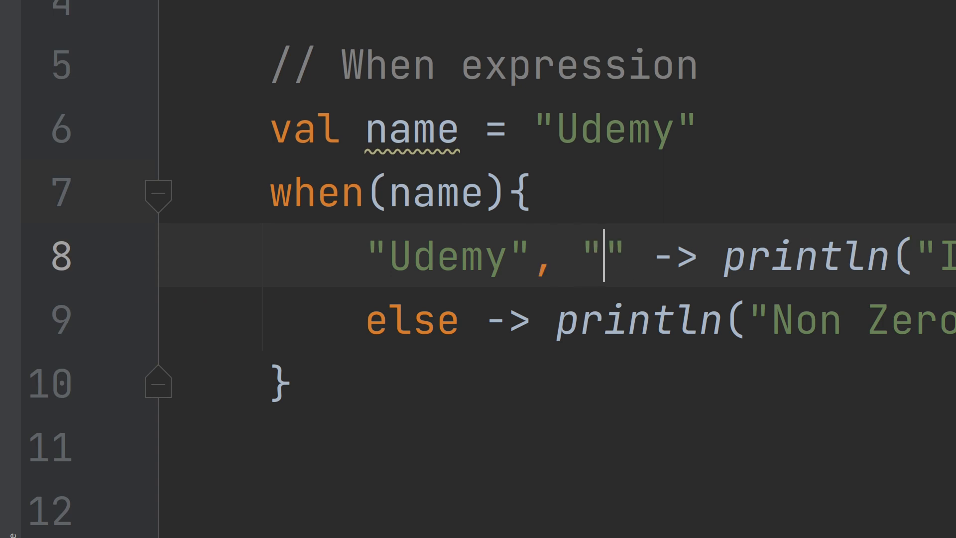
{"action": "key", "text": "Backspace"}
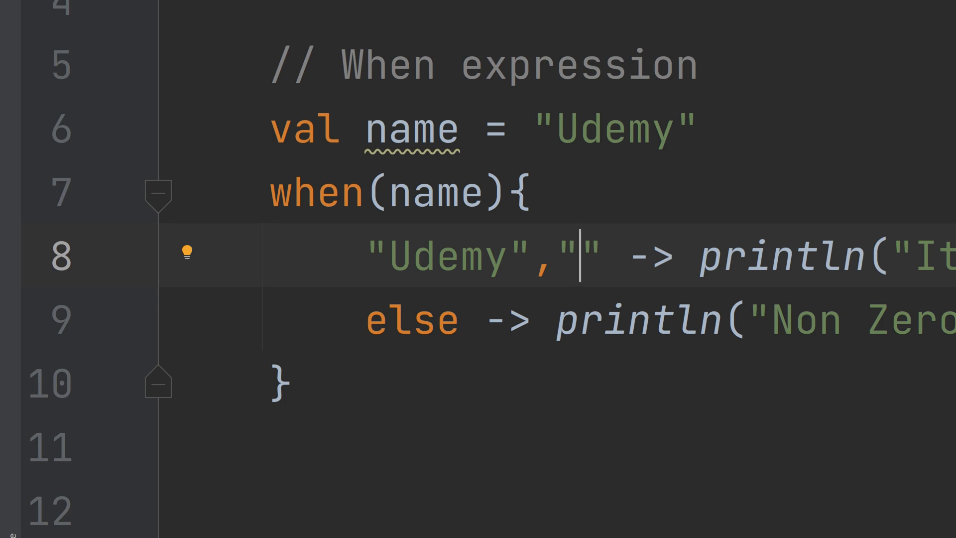
{"action": "type", "text": "yo"}
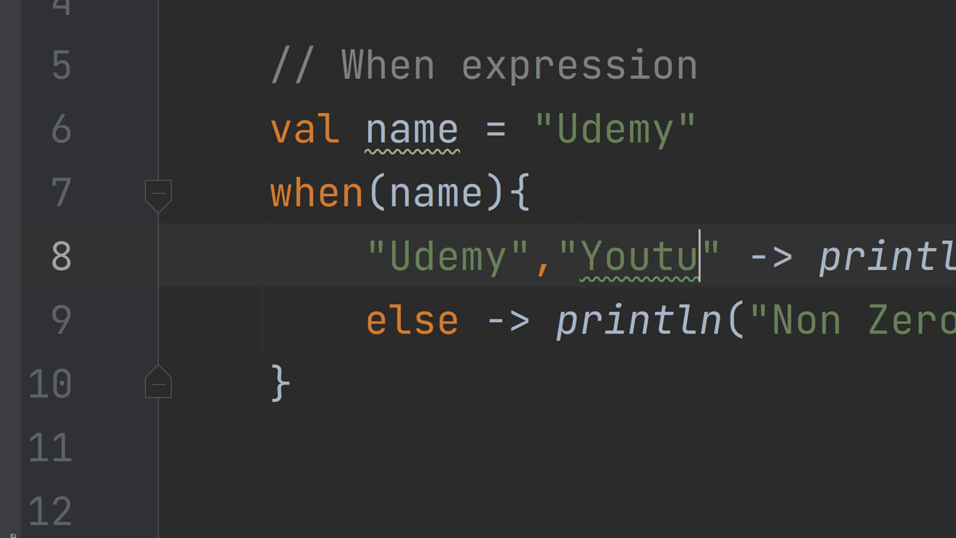
{"action": "key", "text": "Backspace"}
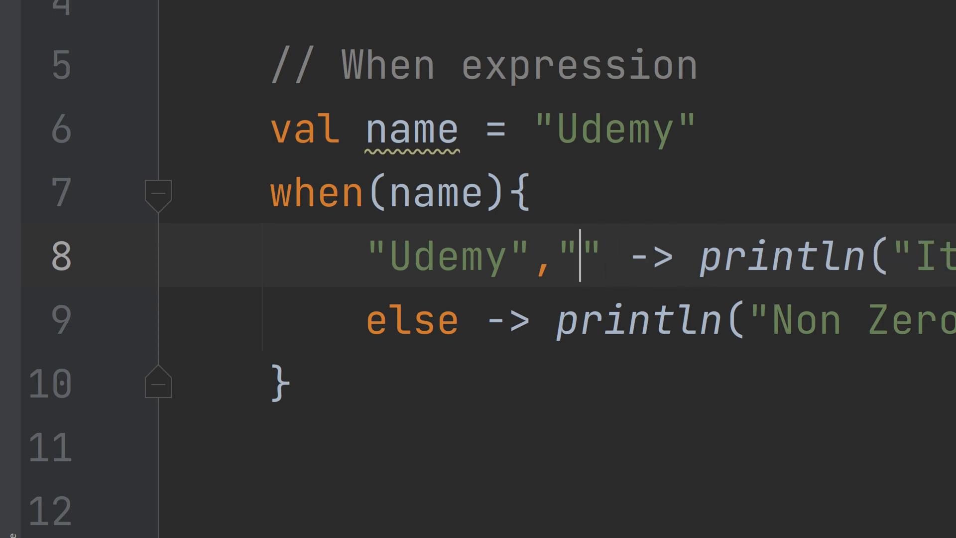
{"action": "type", "text": "C"}
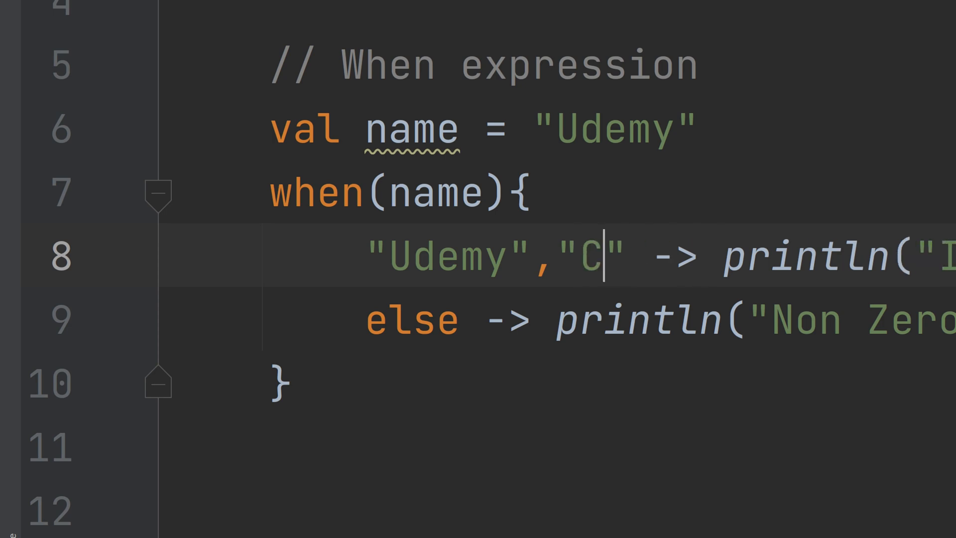
{"action": "type", "text": "ourse"}
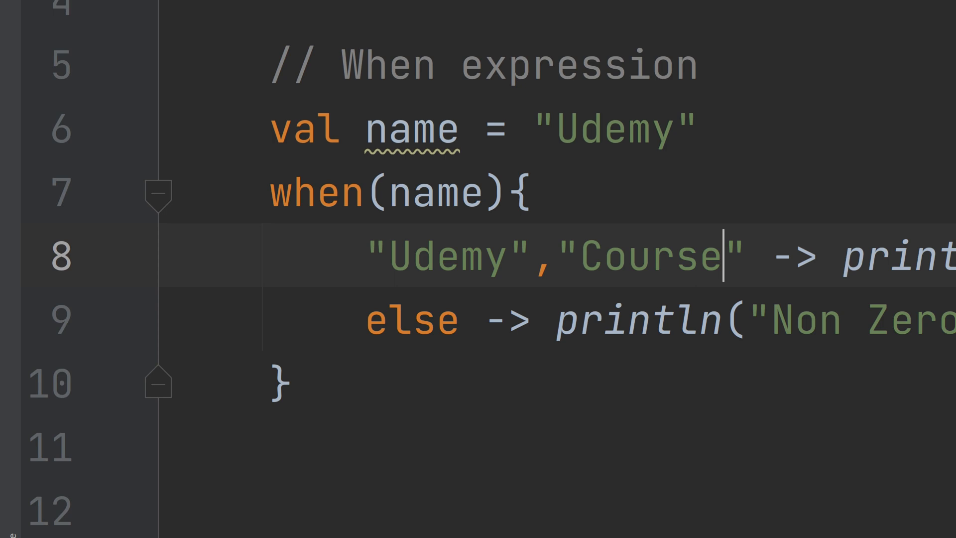
{"action": "type", "text": "ra\","}
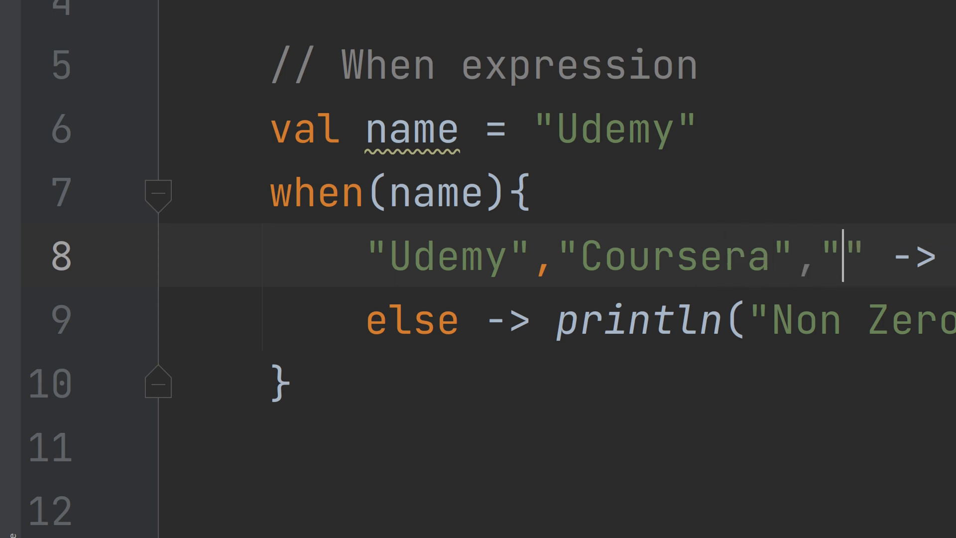
{"action": "type", "text": "Linda"}
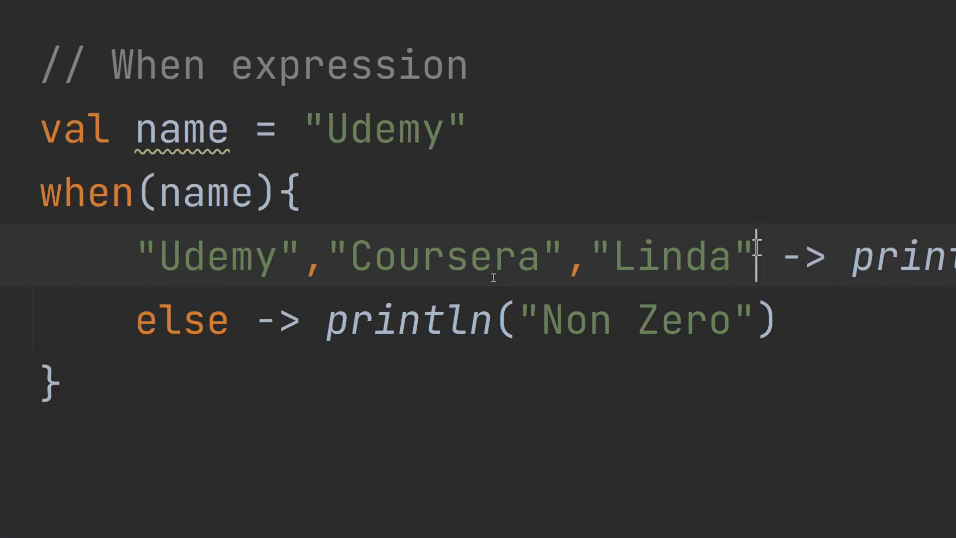
{"action": "type", "text": ",\"Plura\""}
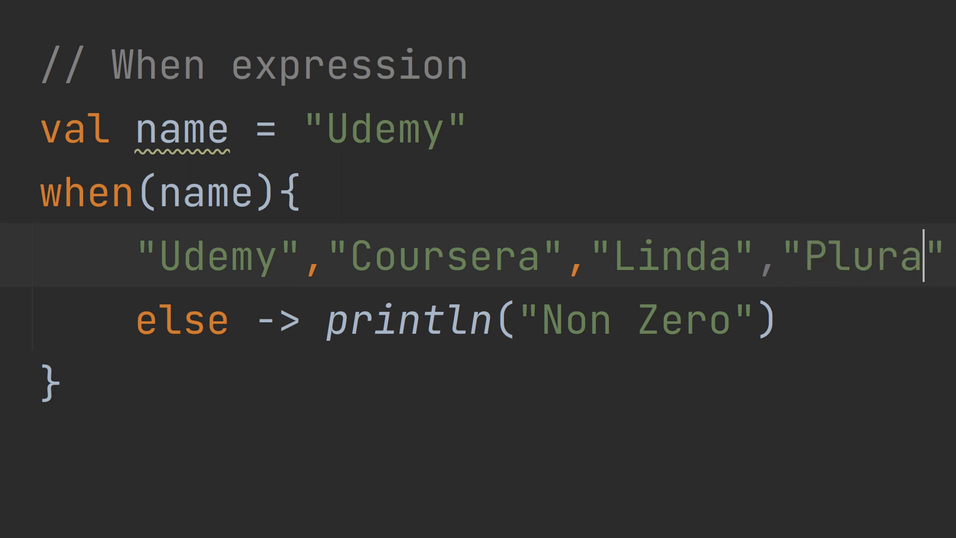
{"action": "type", "text": "lSite\" -> println(\"It is zero\""}
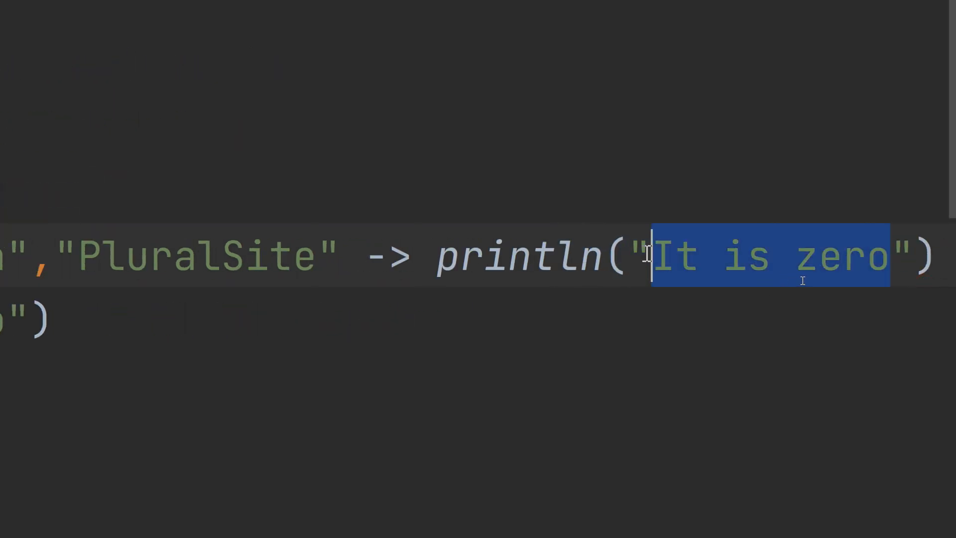
Change the branch messages to "Learning Systems" and "Not learning Systems"
{"action": "type", "text": "Learnin"}
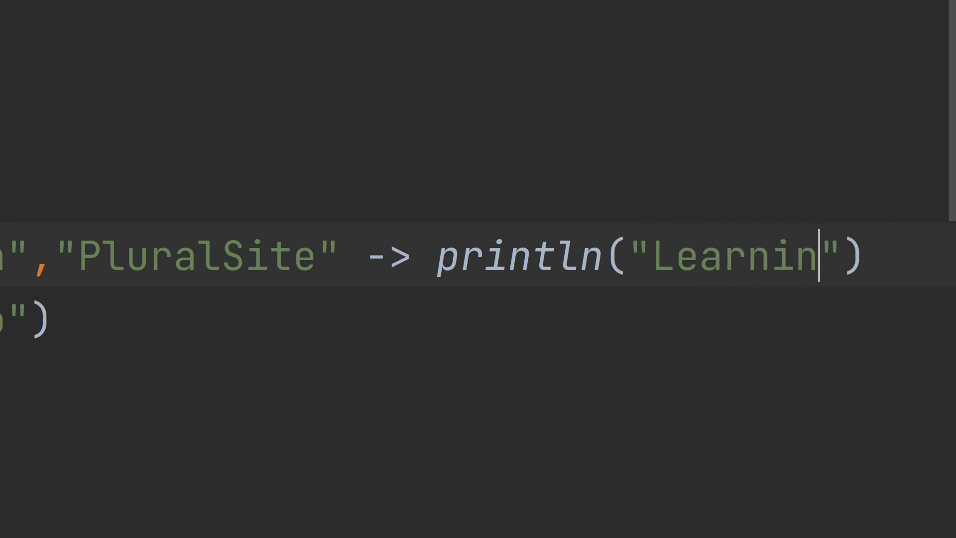
{"action": "type", "text": "g Syst"}
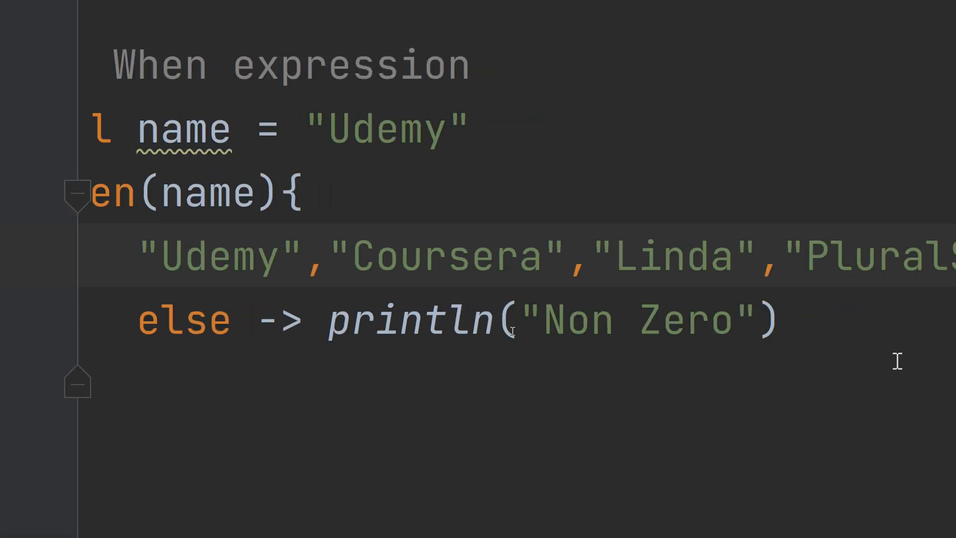
{"action": "double_click", "coordinate": [573, 320]}
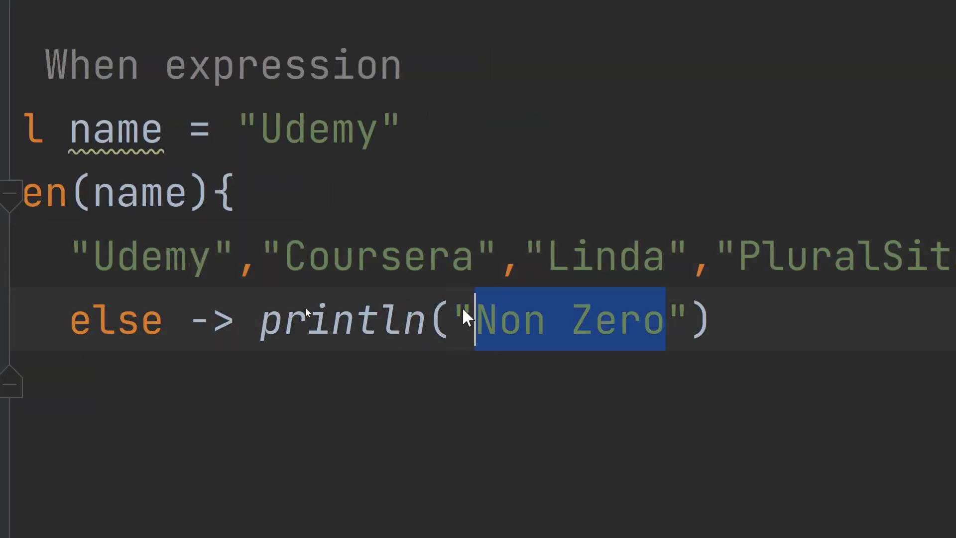
{"action": "type", "text": "Not"}
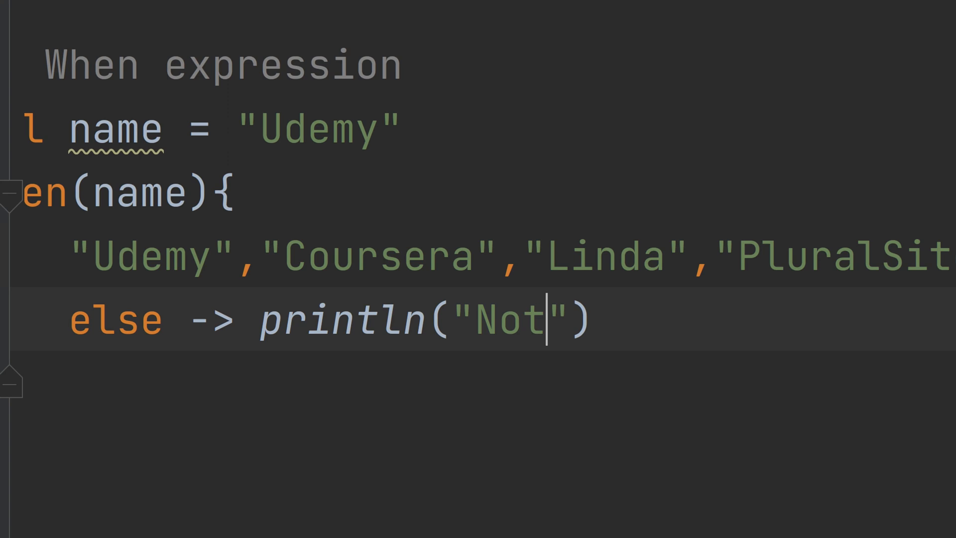
{"action": "type", "text": "learning"}
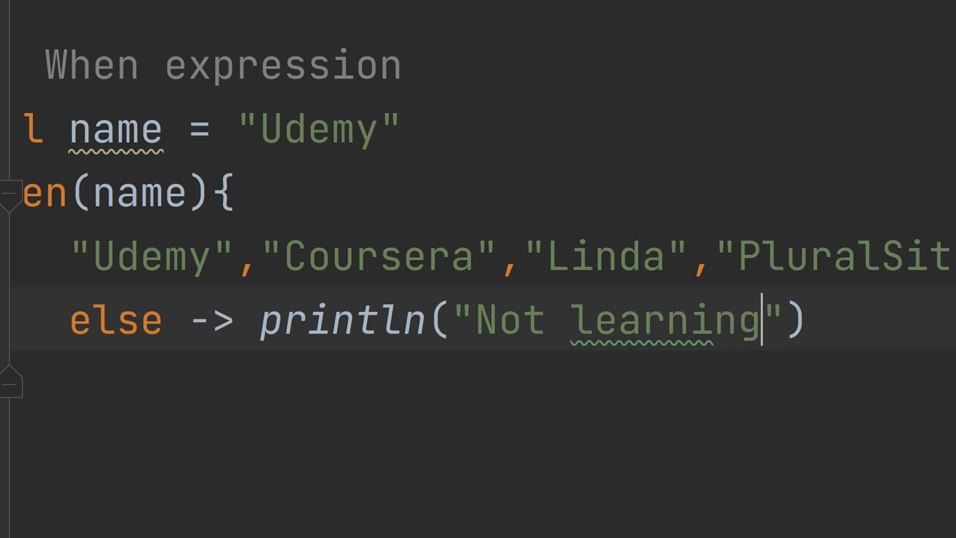
{"action": "type", "text": "Systems"}
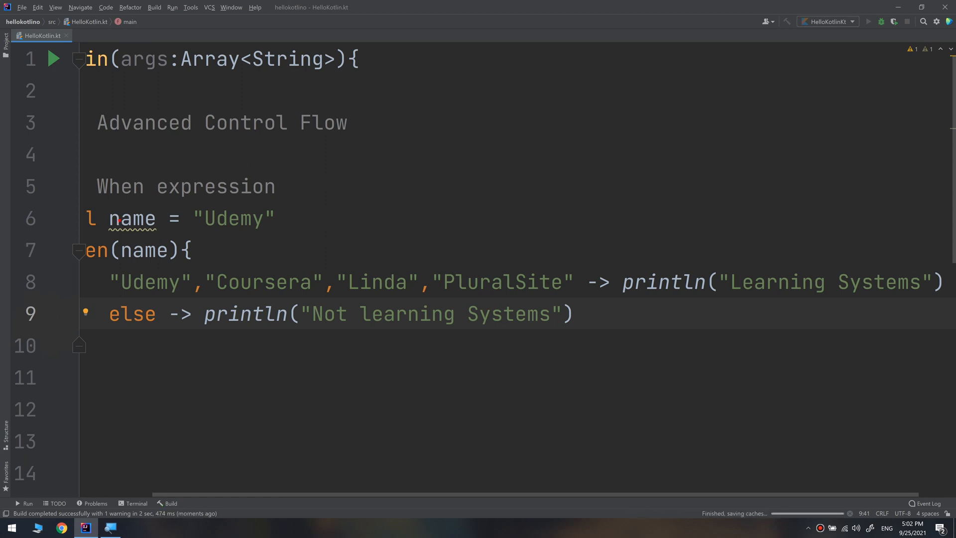
Run the program, change name to "Coursera", and run it again
{"action": "left_click", "coordinate": [866, 21]}
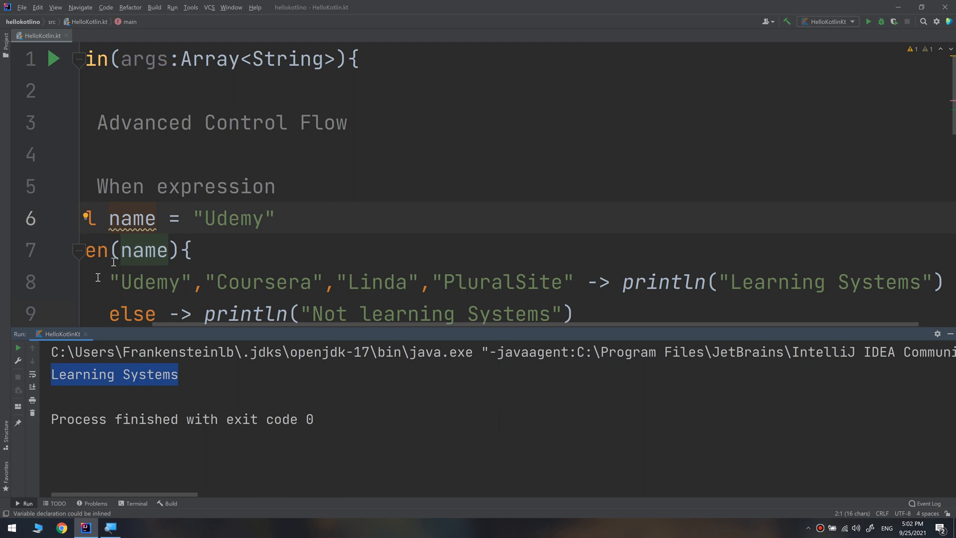
{"action": "type", "text": "Cou"}
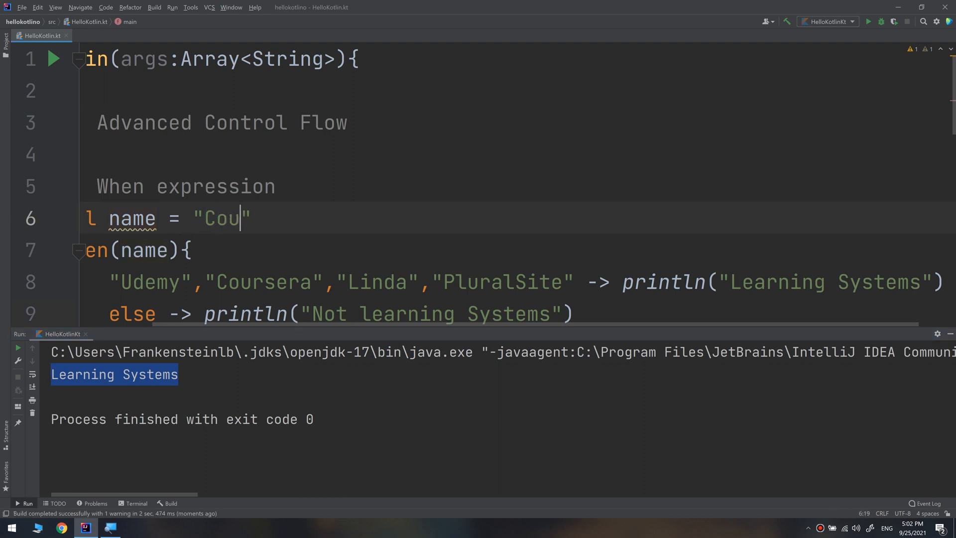
{"action": "type", "text": "rsera"}
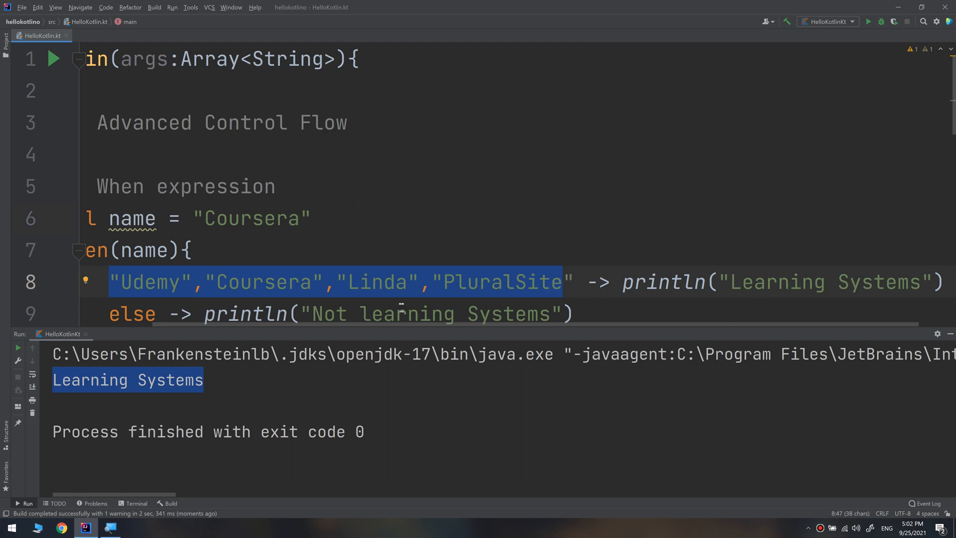
{"action": "mouse_move", "coordinate": [809, 304]}
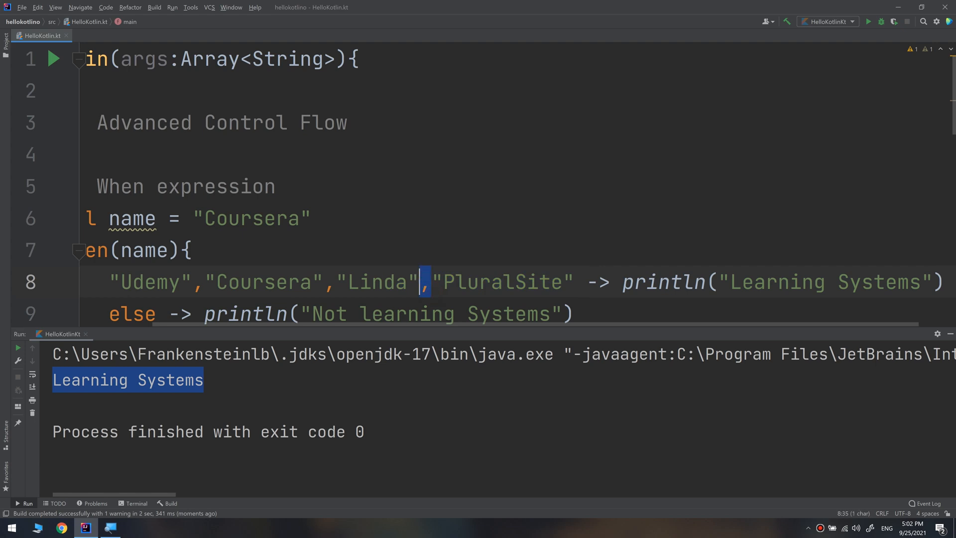
{"action": "left_click", "coordinate": [195, 282]}
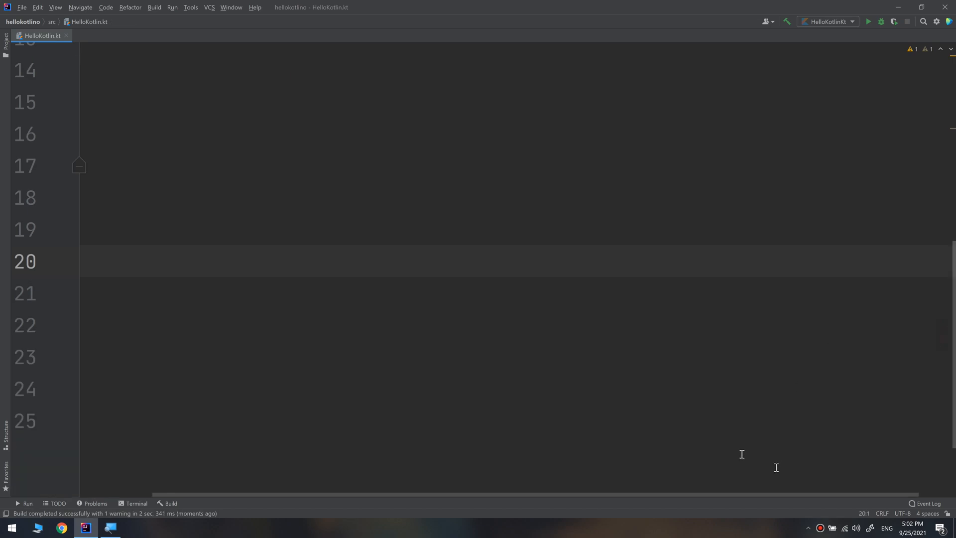
{"action": "left_click", "coordinate": [334, 420]}
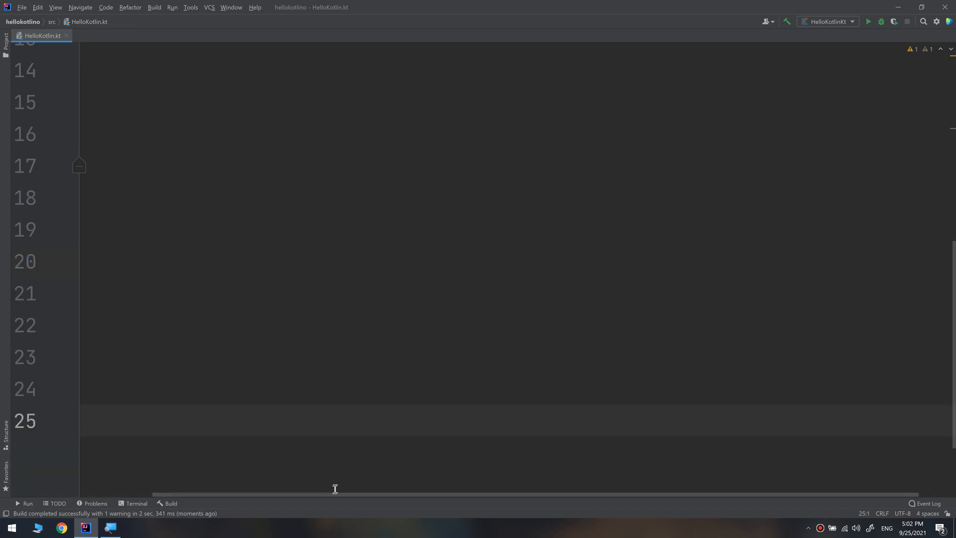
{"action": "scroll", "scroll_direction": "up", "scroll_amount": 3}
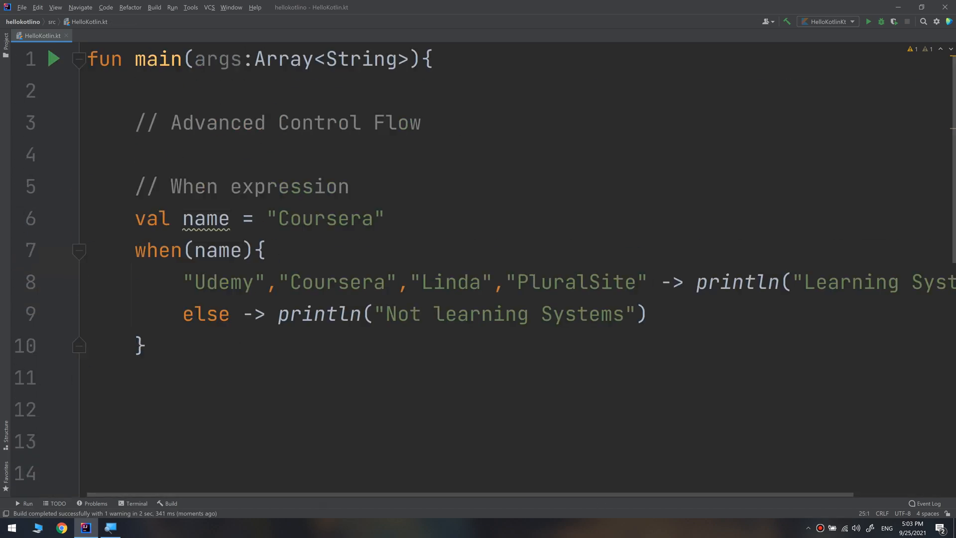